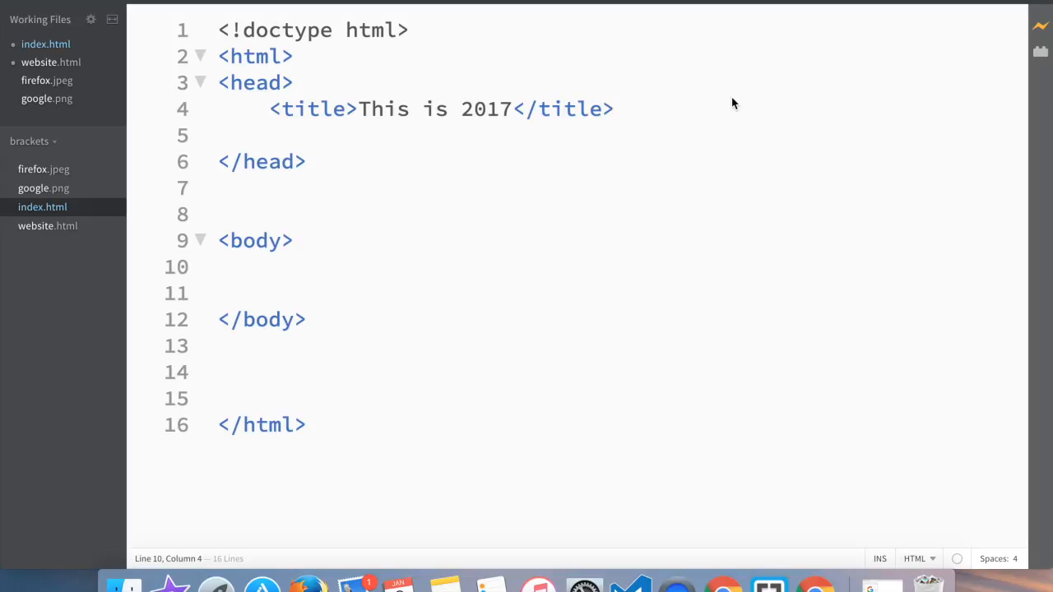
pyautogui.moveTo(381, 267)
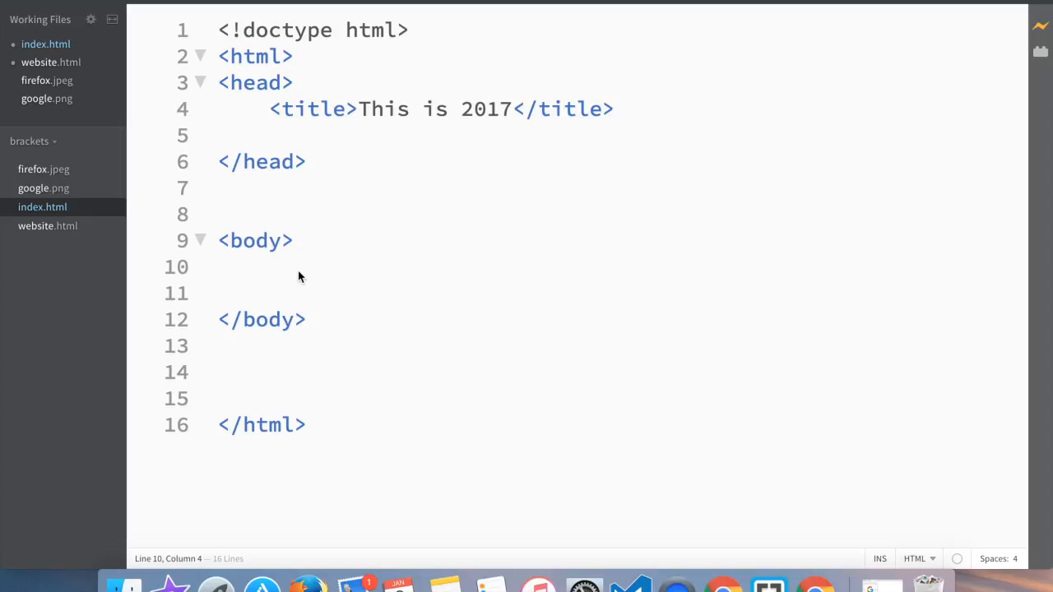
# - Write <table border="2"> inside the body, auto-closed with </table>
pyautogui.click(257, 267)
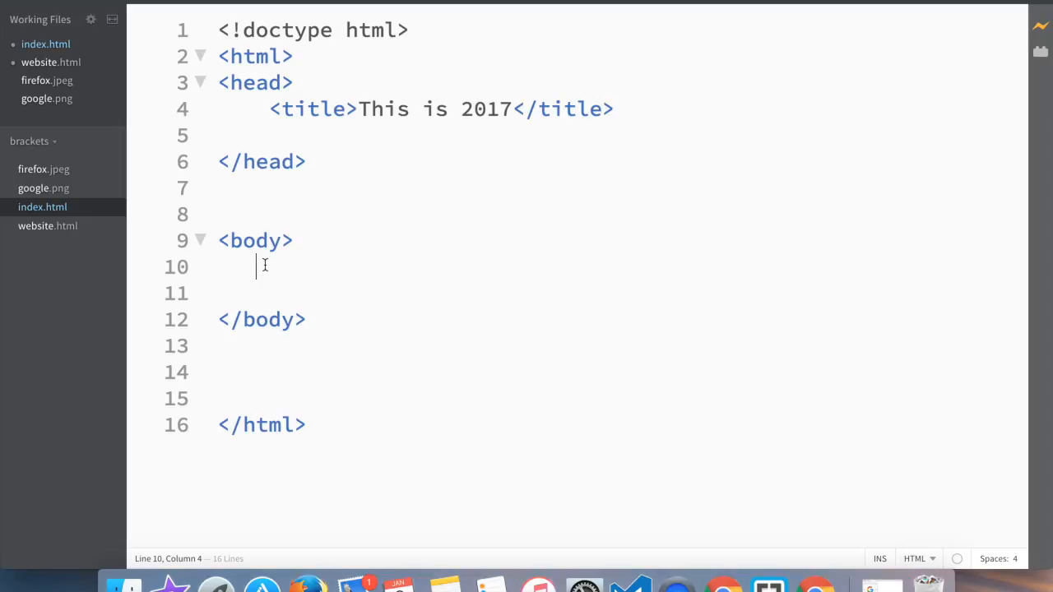
pyautogui.moveTo(476, 260)
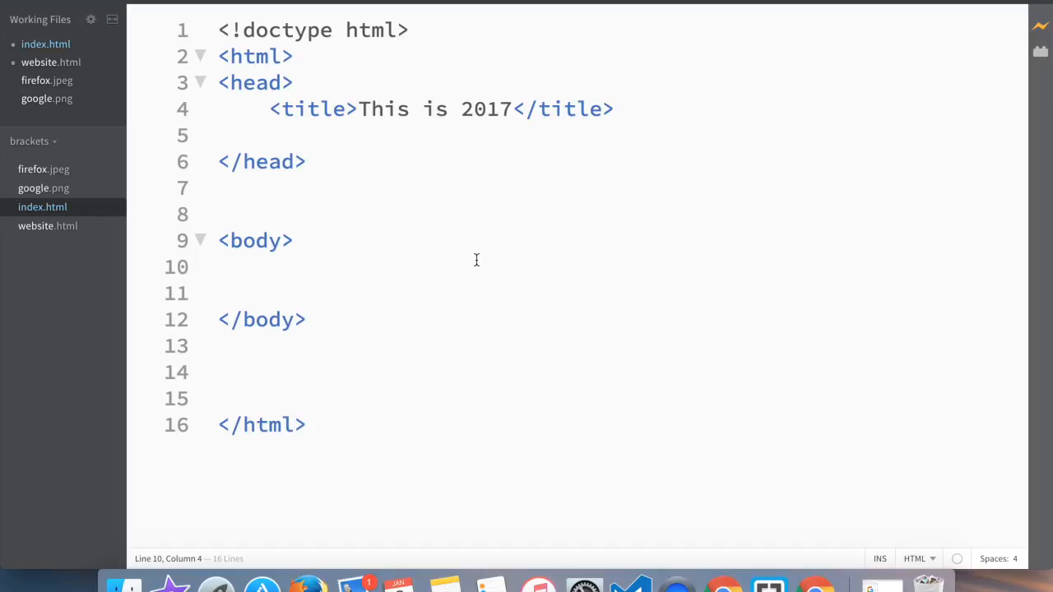
pyautogui.write('<')
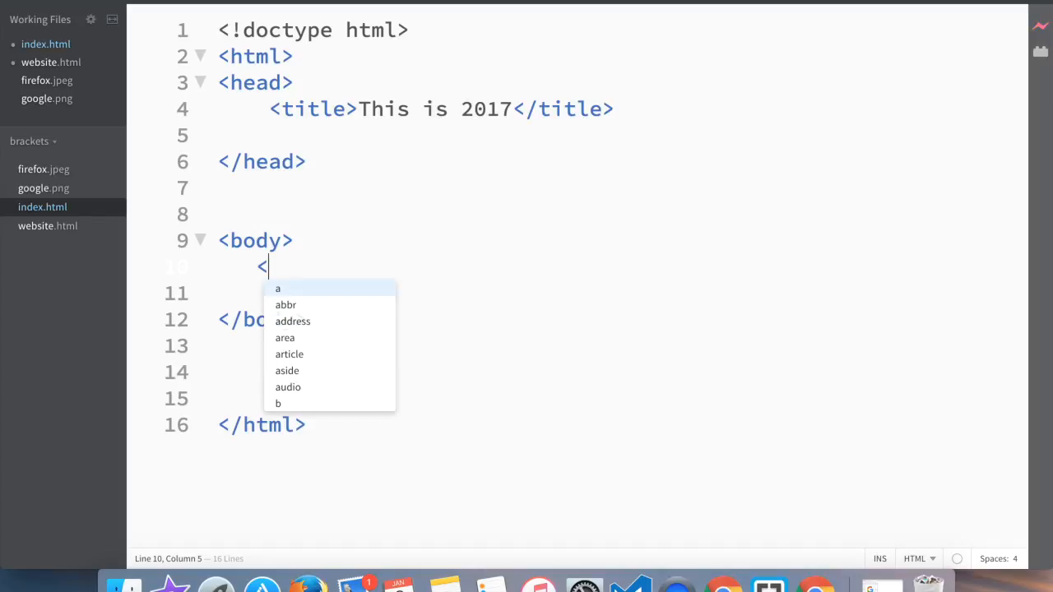
pyautogui.write('table')
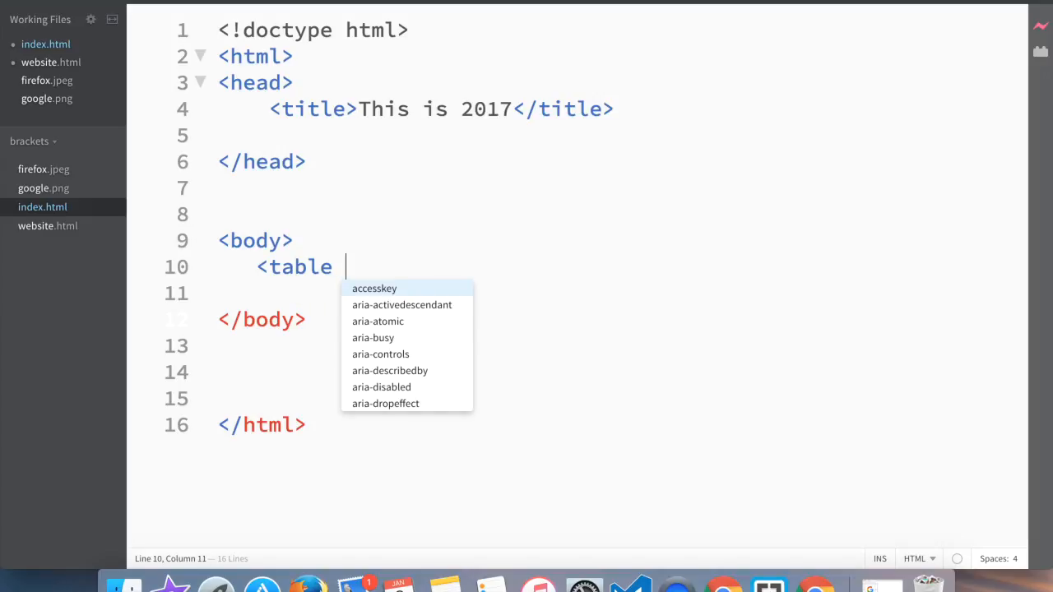
pyautogui.write('bo')
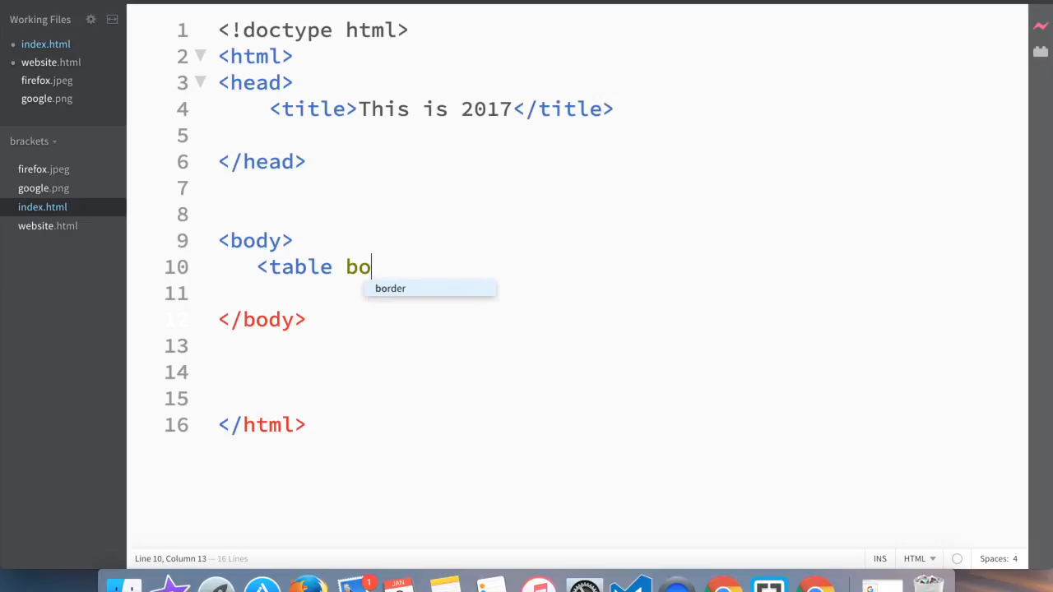
pyautogui.write('rder')
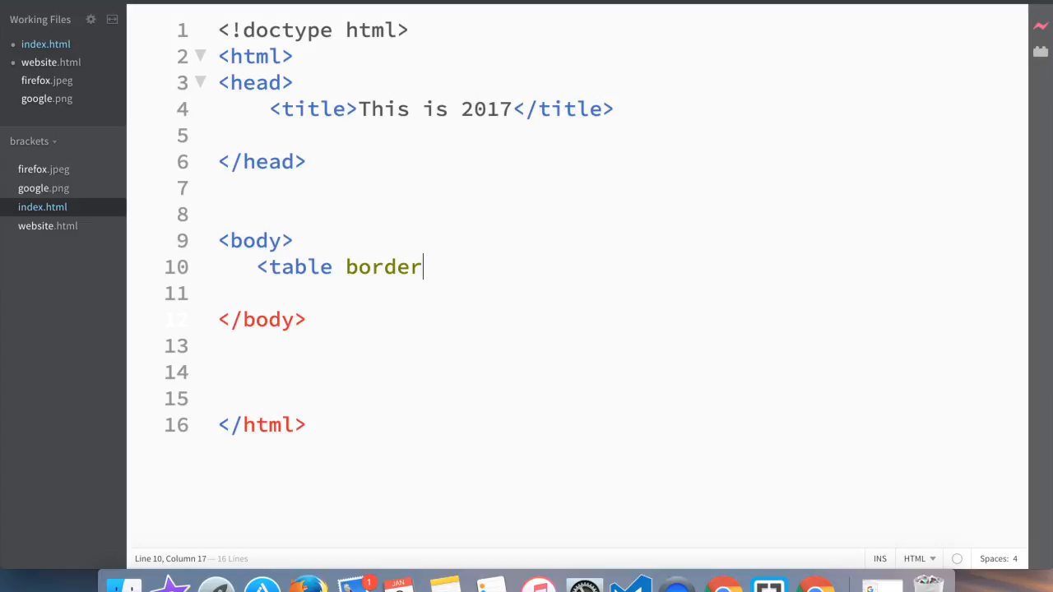
pyautogui.write('="2"')
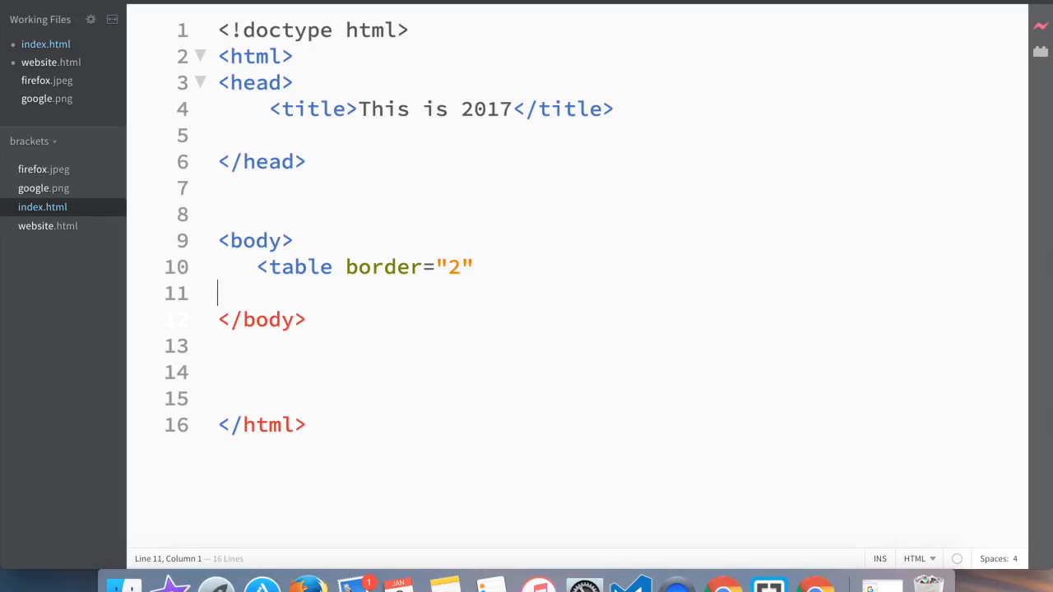
pyautogui.press('Backspace')
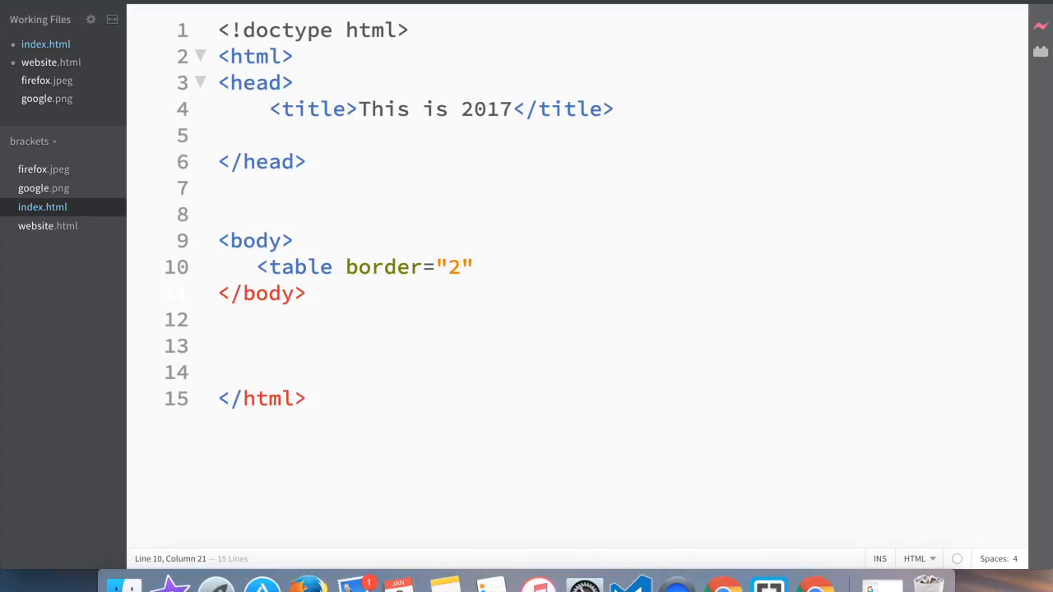
pyautogui.write('>')
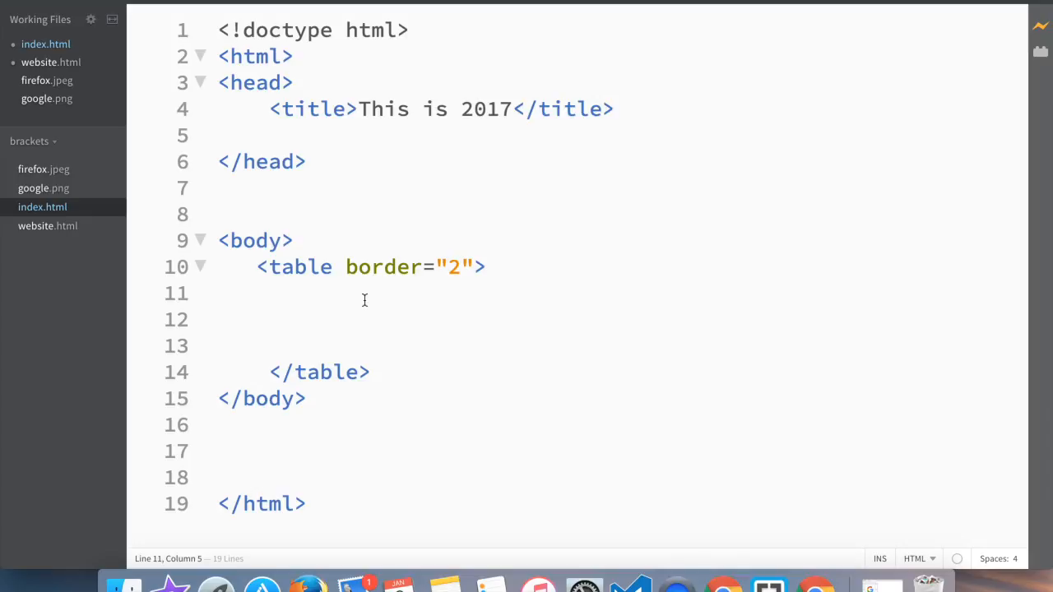
# - Start a <tr> row containing one empty <th></th> header cell
pyautogui.write('<')
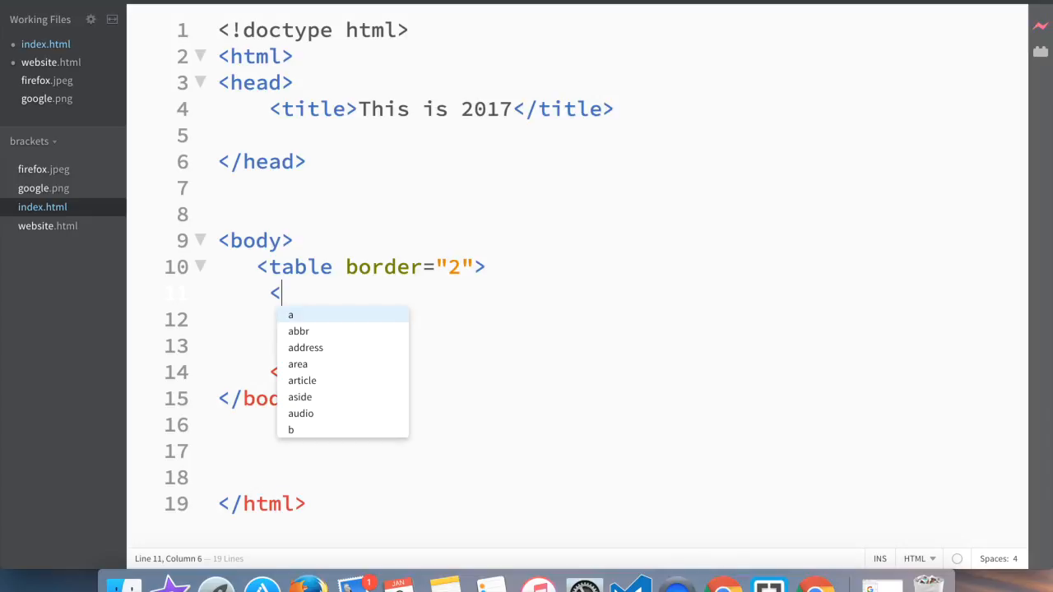
pyautogui.write('tr>')
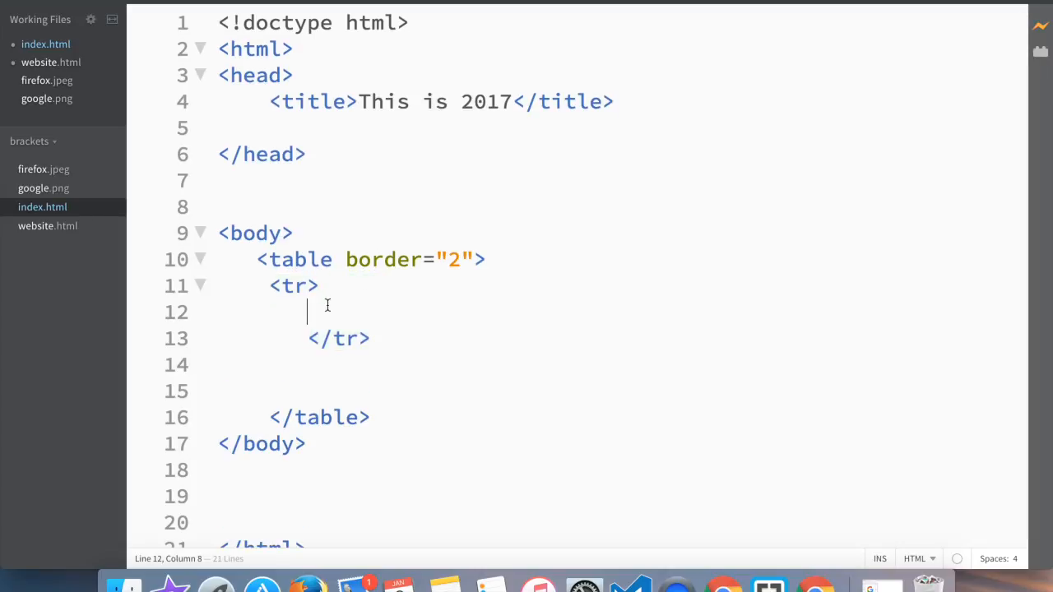
pyautogui.write('<')
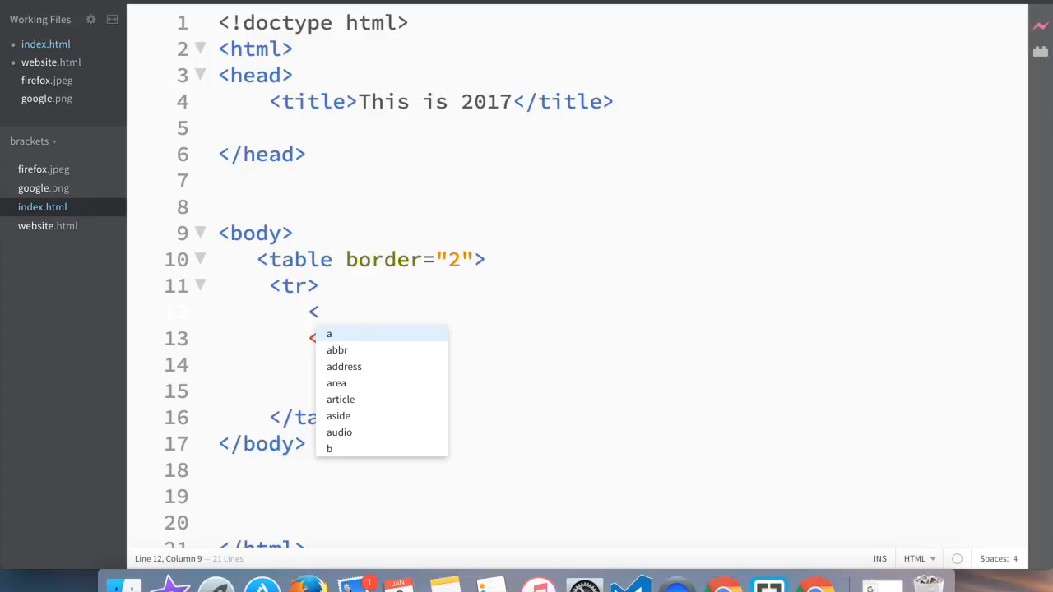
pyautogui.write('th></th>')
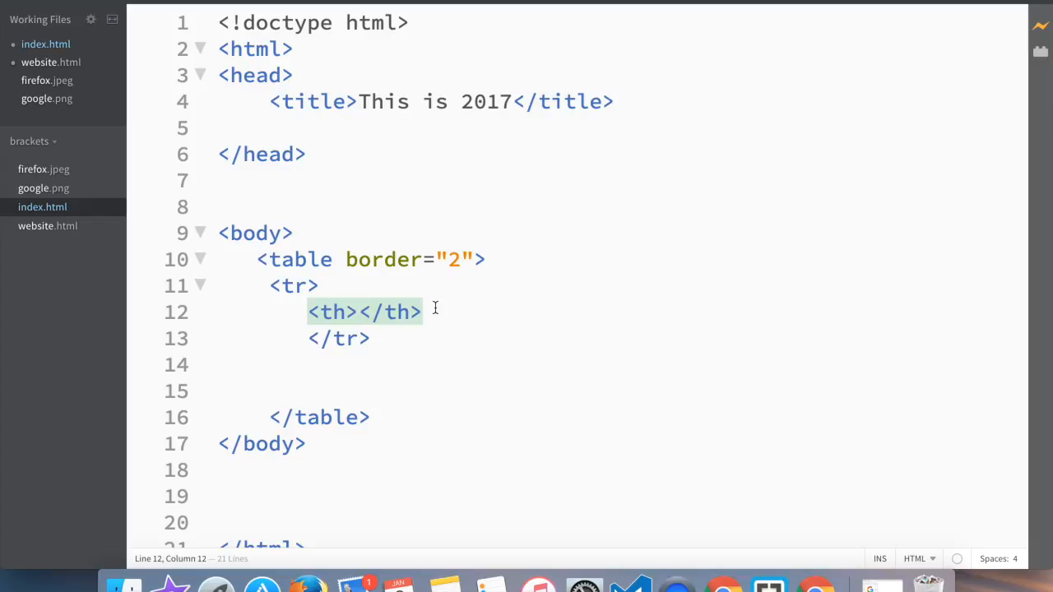
# - Copy the empty header cell and paste it twice to make three header cells
pyautogui.click(306, 311)
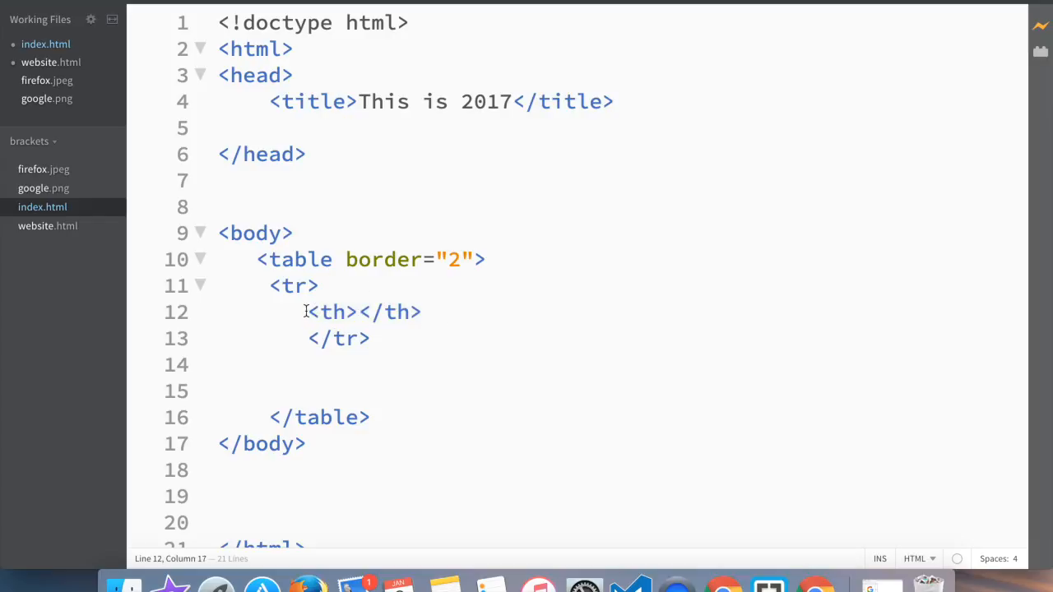
pyautogui.rightClick(362, 311)
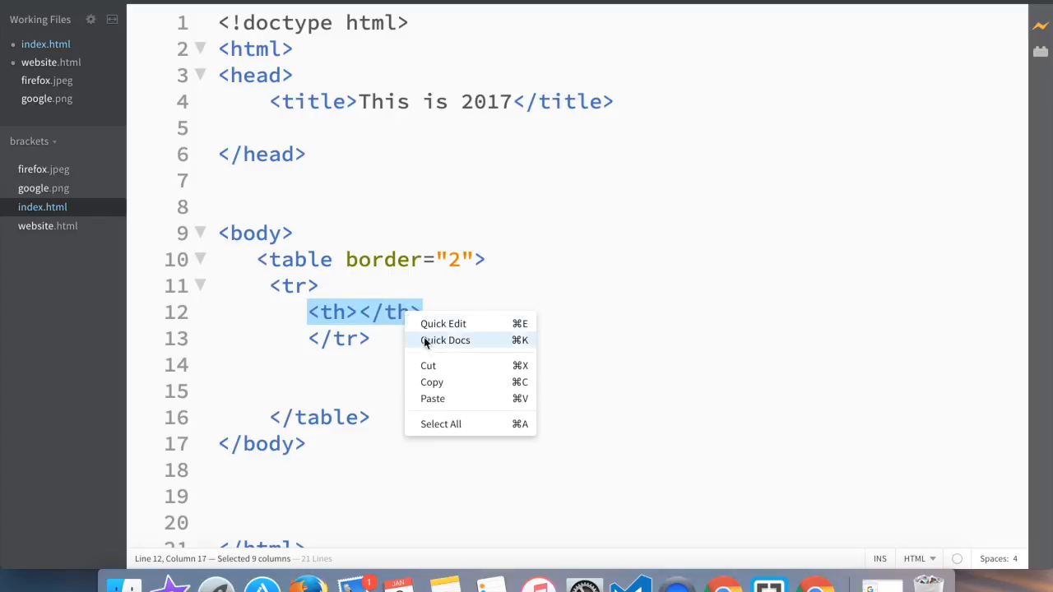
pyautogui.click(425, 313)
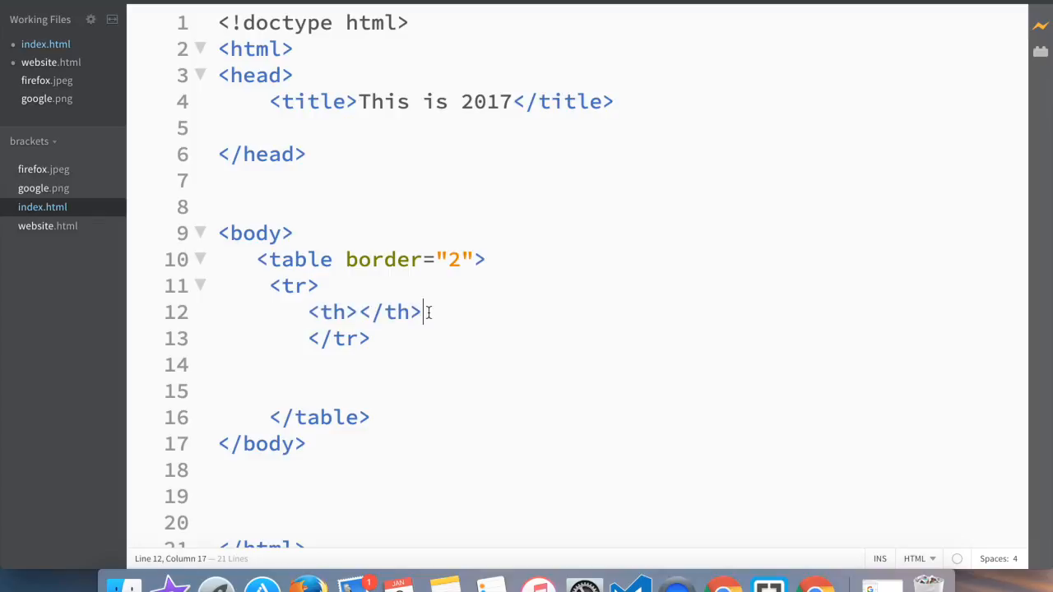
pyautogui.rightClick(362, 339)
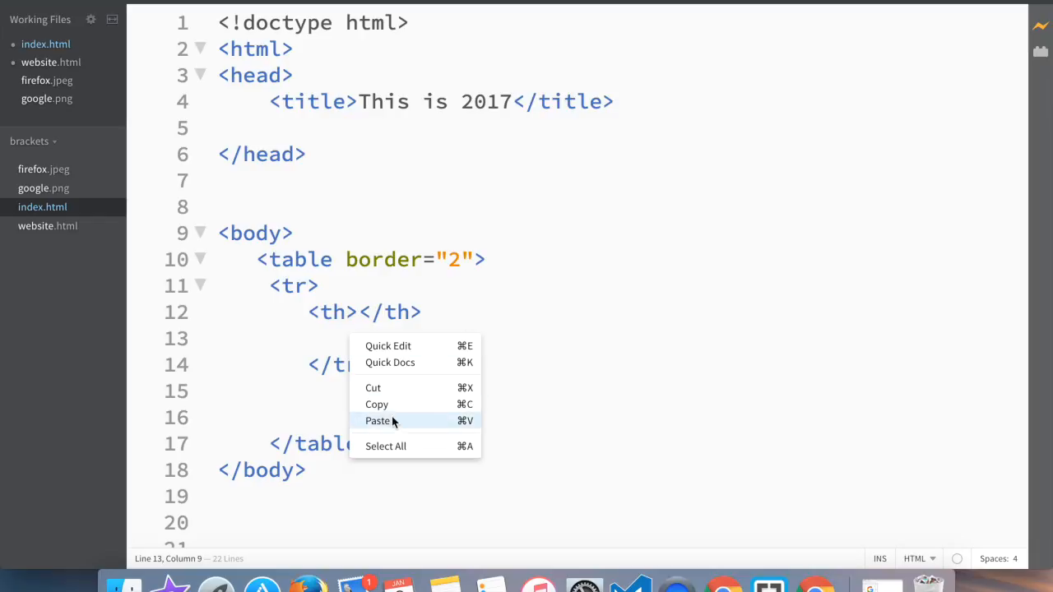
pyautogui.click(378, 421)
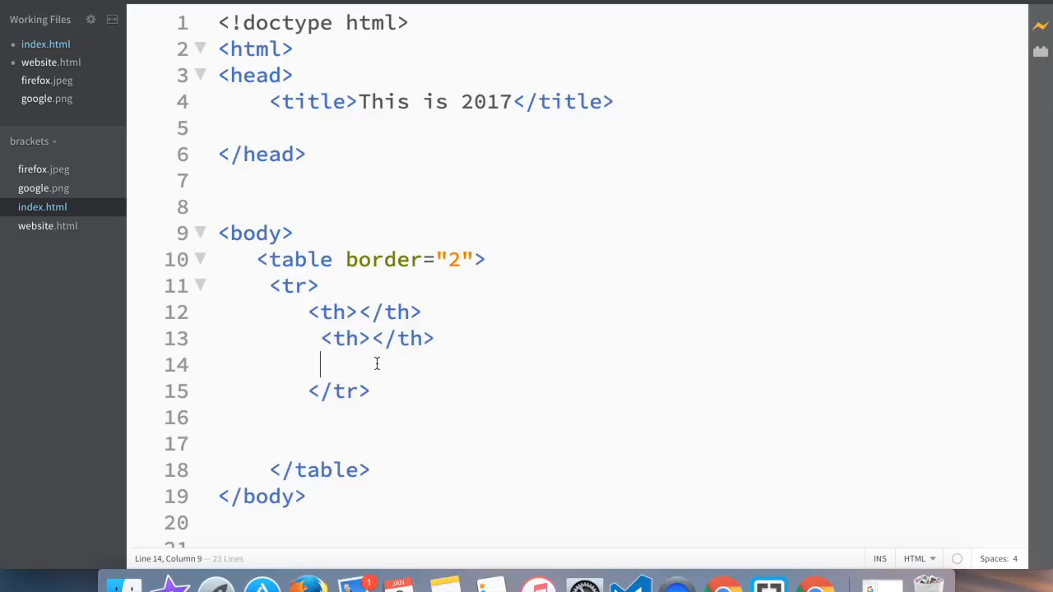
pyautogui.rightClick(377, 365)
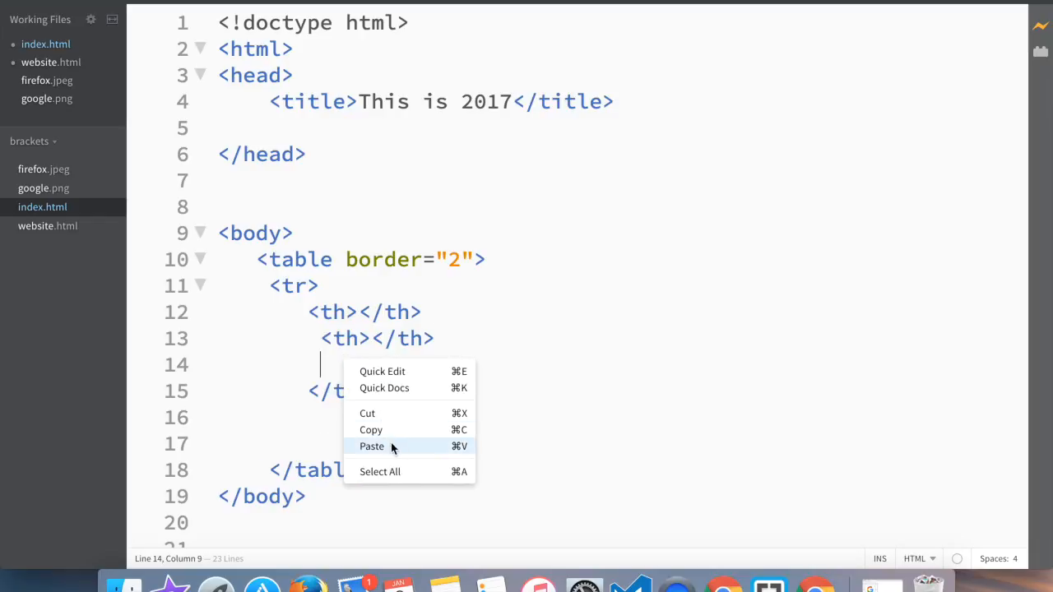
pyautogui.click(372, 446)
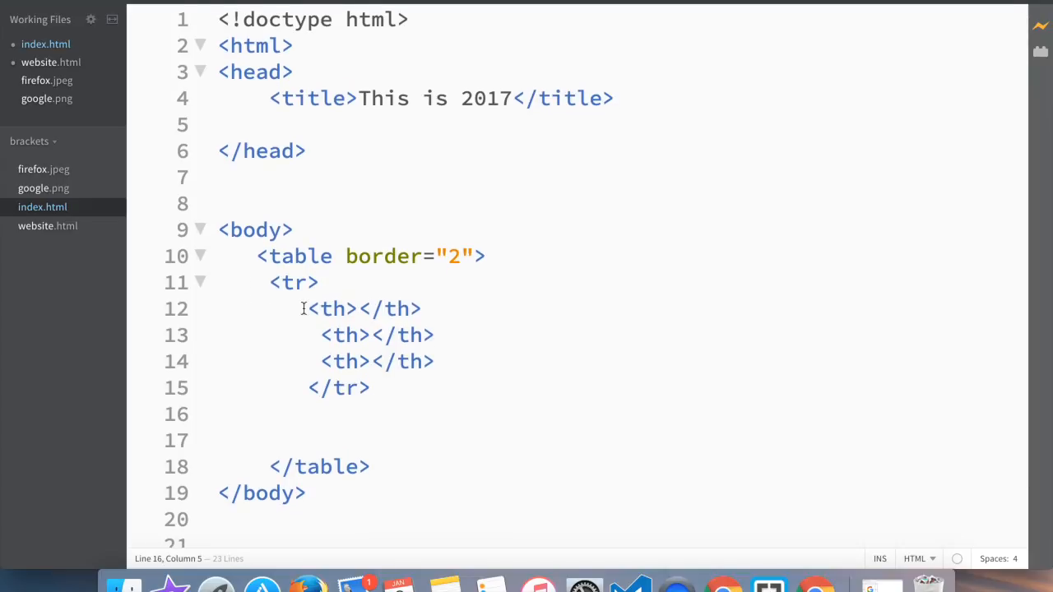
pyautogui.moveTo(369, 397)
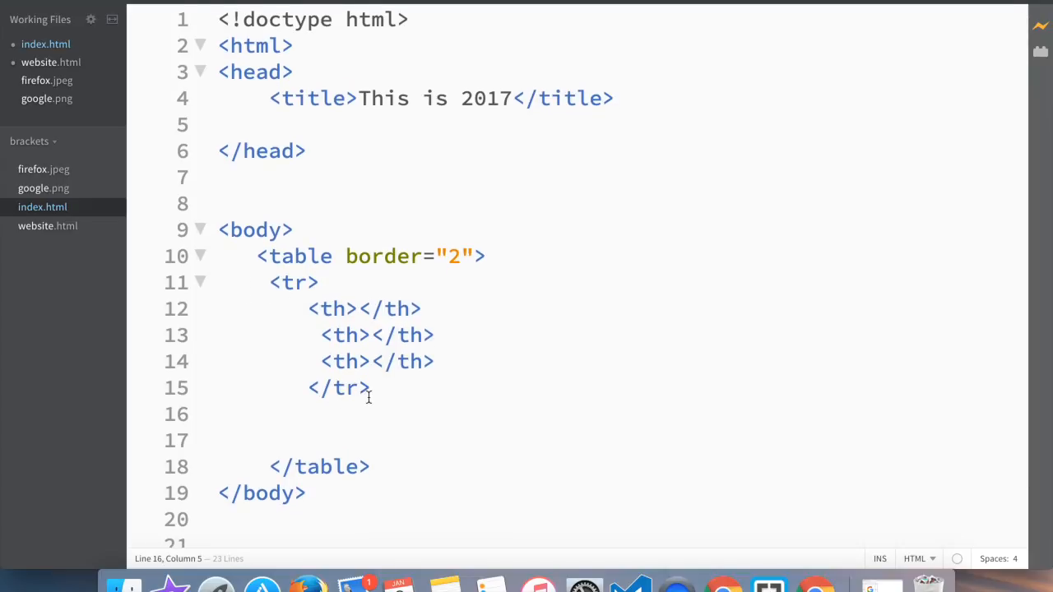
pyautogui.moveTo(319, 405)
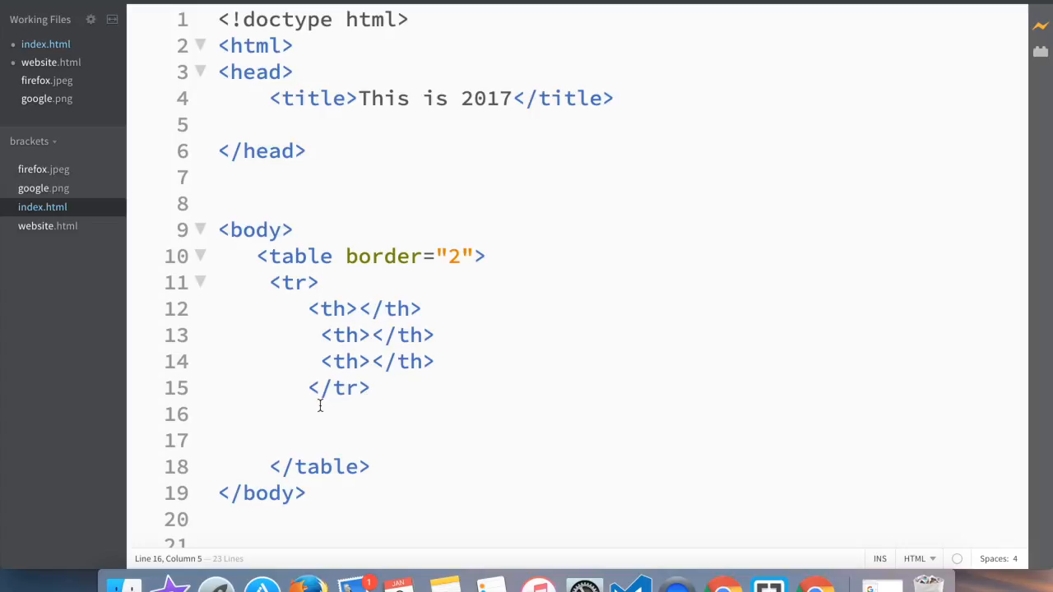
# - Add a second <tr> row holding empty <td></td> data cells
pyautogui.write('<tr></tr>')
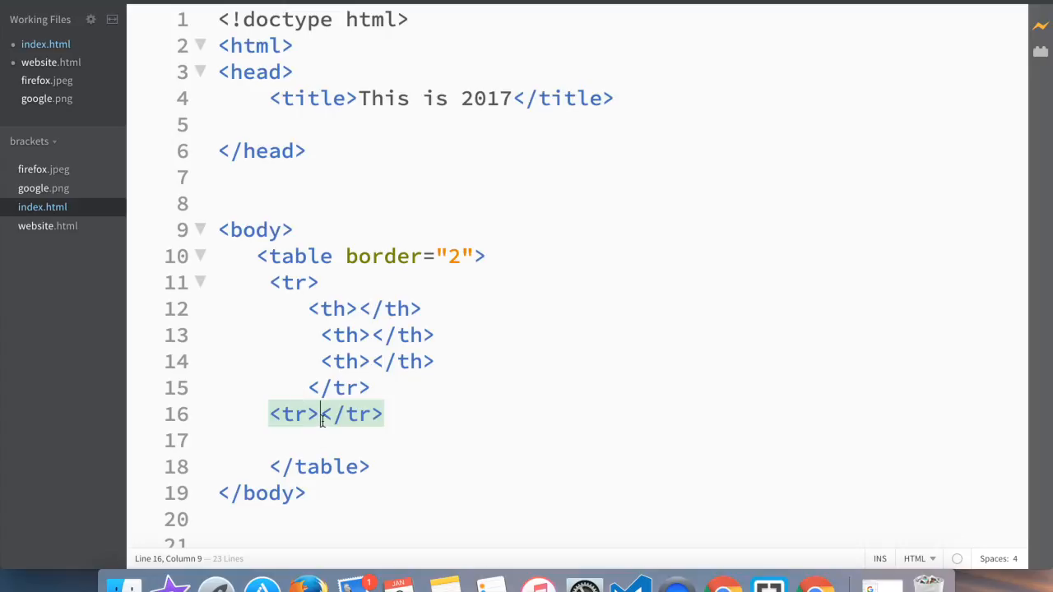
pyautogui.moveTo(362, 303)
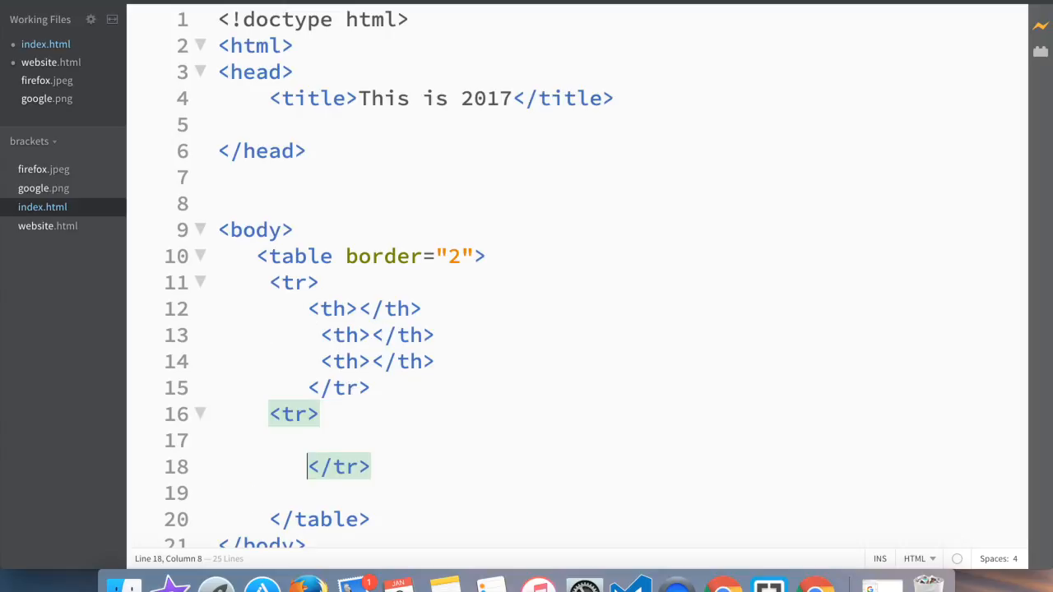
pyautogui.click(353, 441)
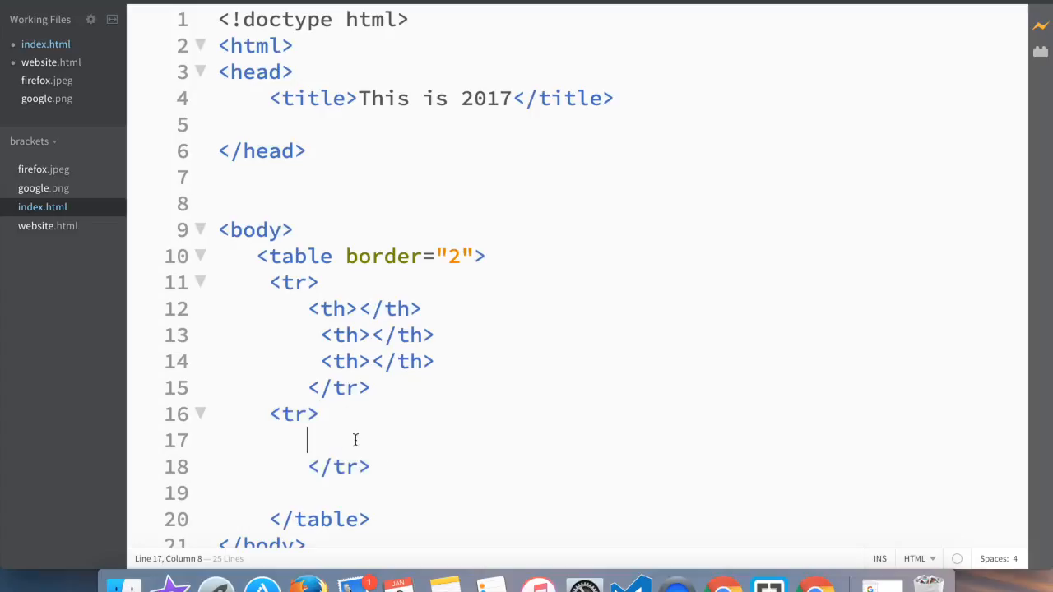
pyautogui.write('<td')
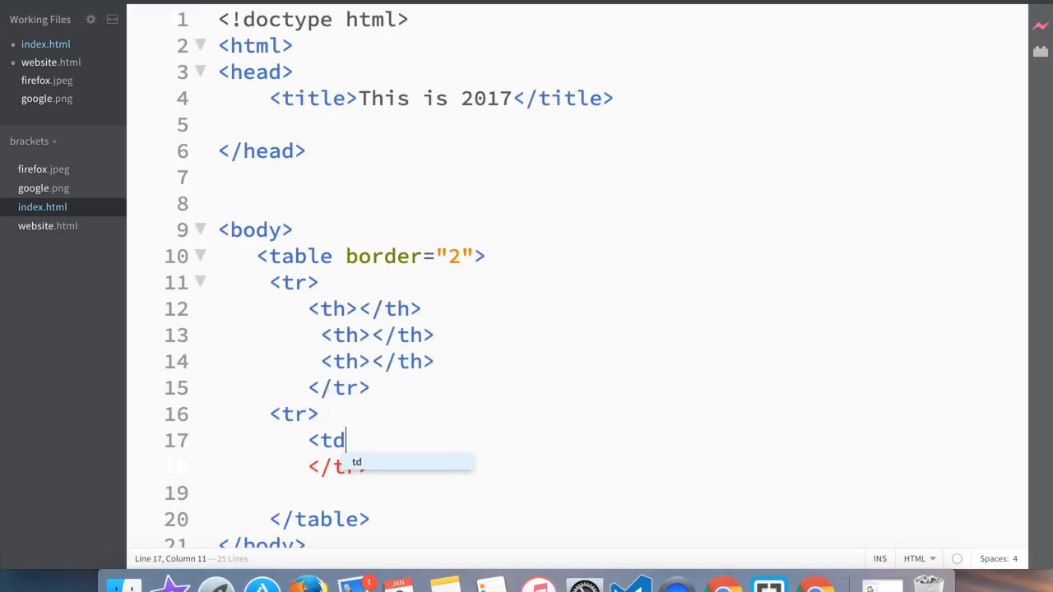
pyautogui.press('Tab')
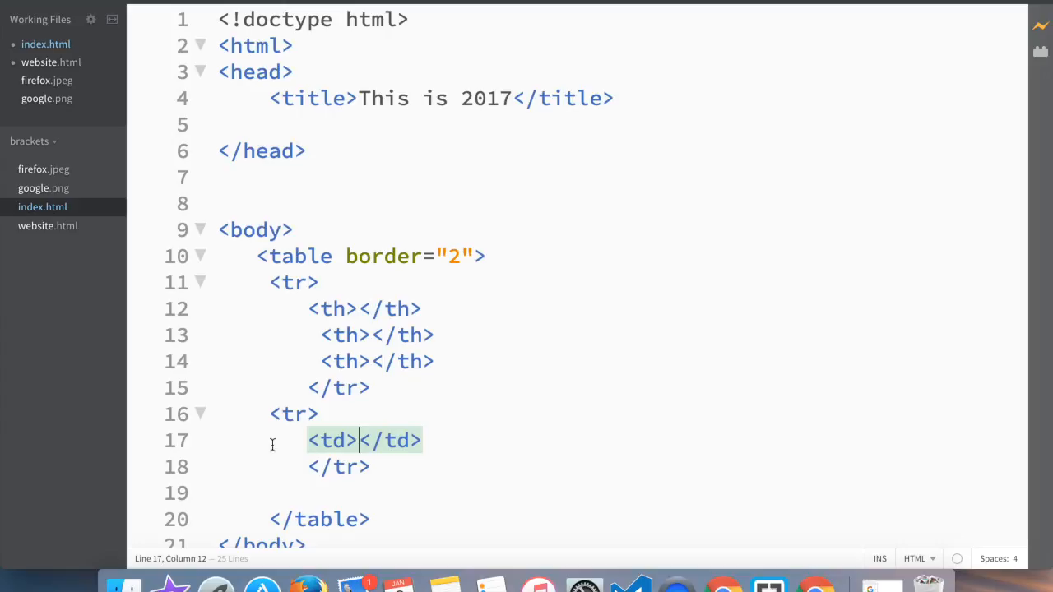
pyautogui.moveTo(307, 441); pyautogui.dragTo(419, 441)
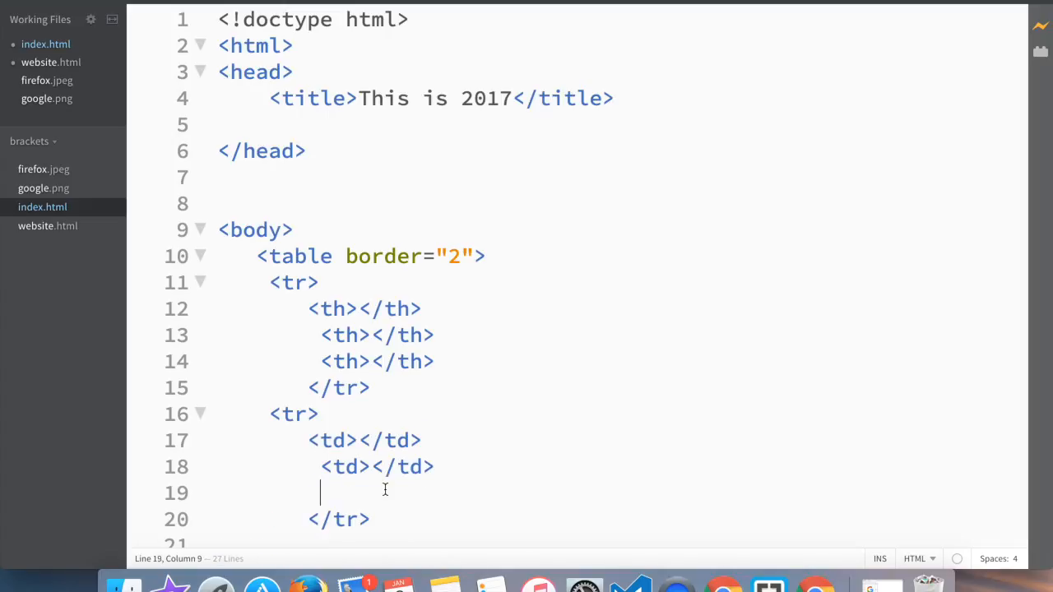
pyautogui.press('enter')
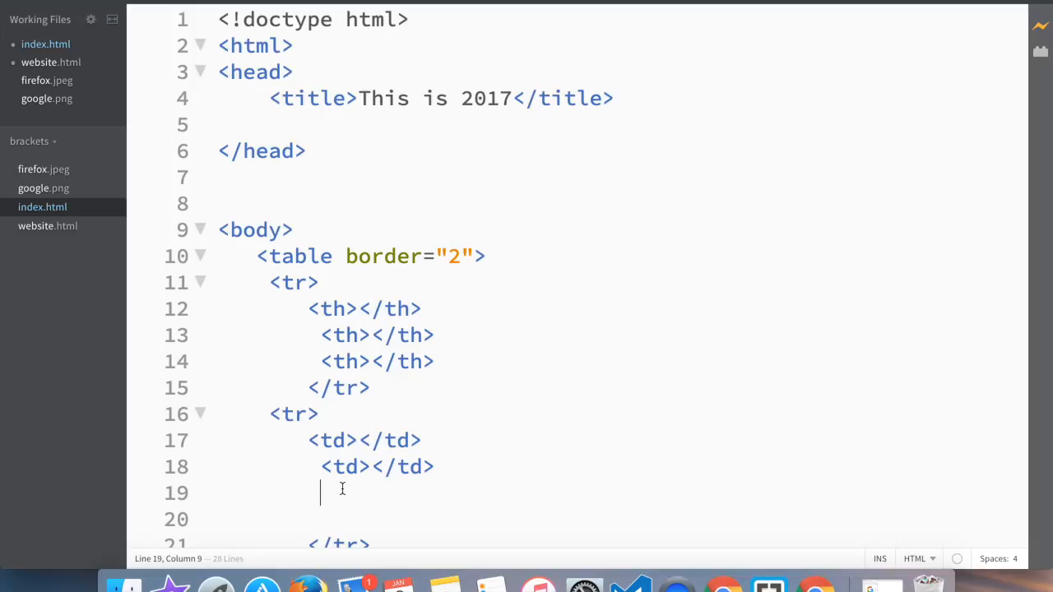
pyautogui.write('<td></td>')
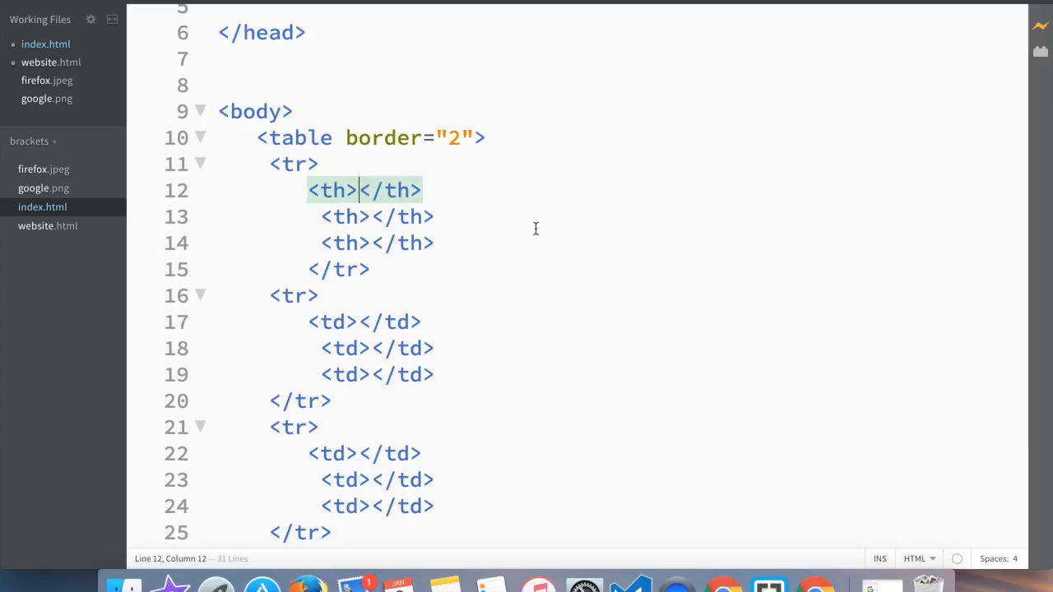
# - Fill the header cells with Name, Age and Job
pyautogui.write('N')
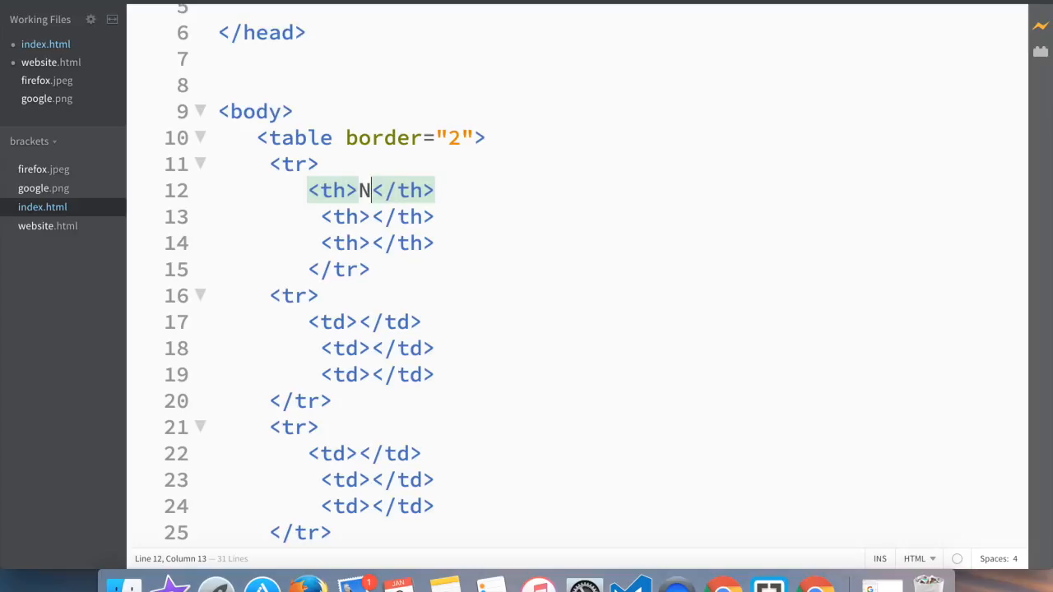
pyautogui.write('ame')
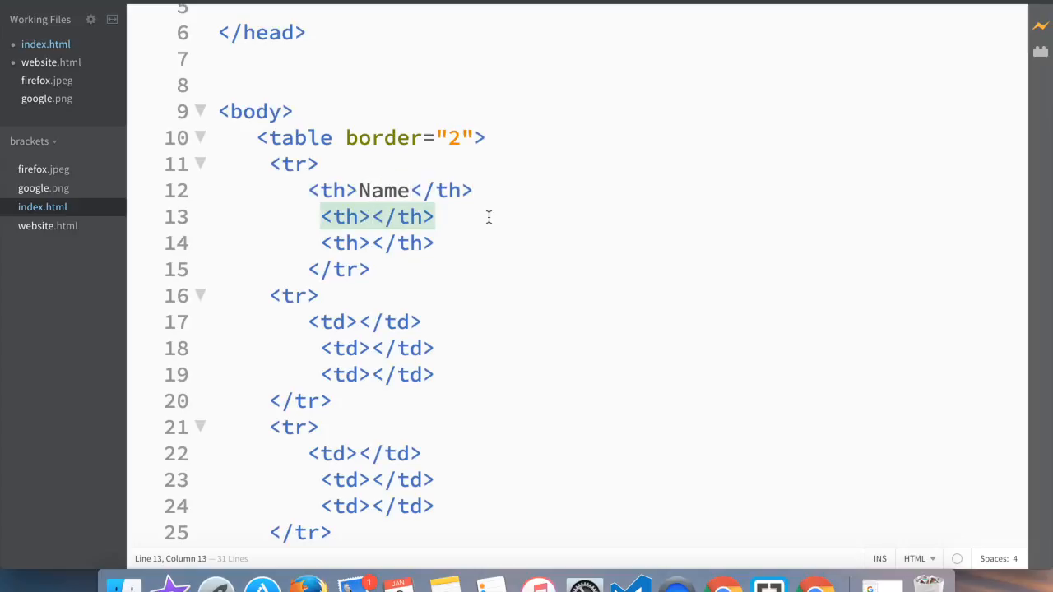
pyautogui.write('Age')
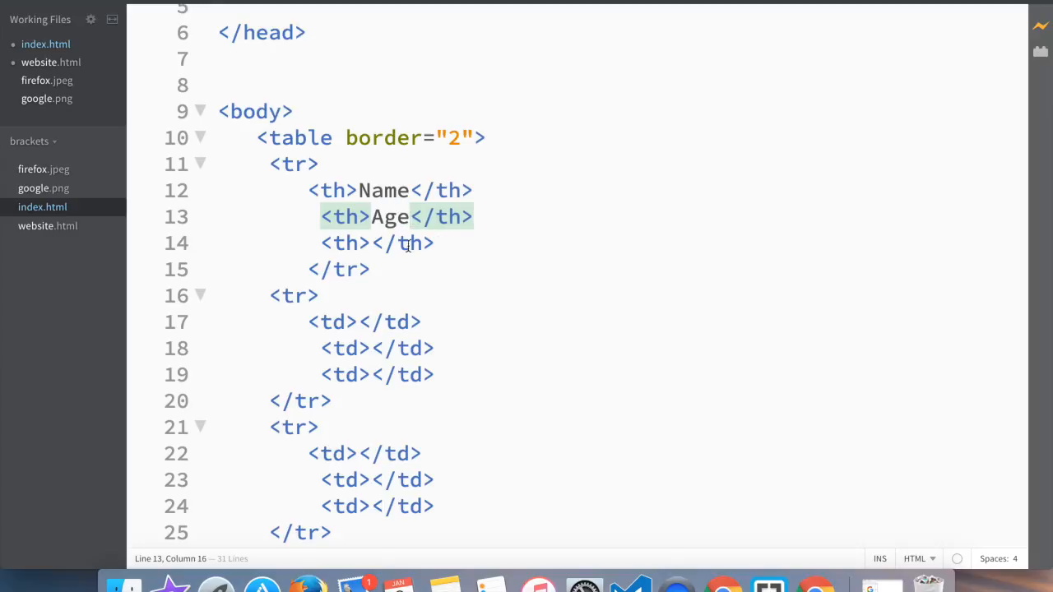
pyautogui.click(372, 244)
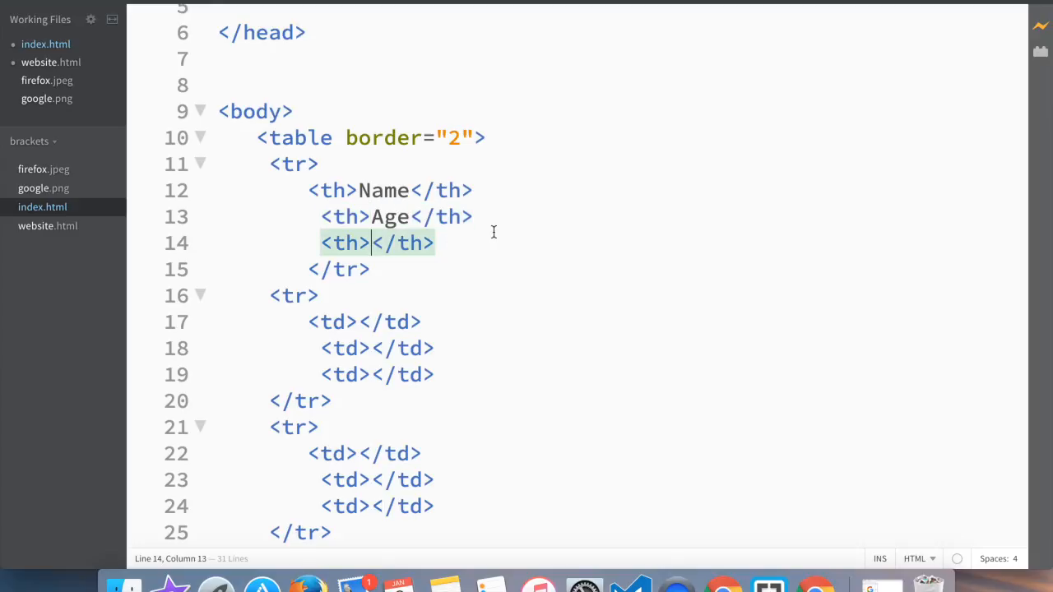
pyautogui.write('Job')
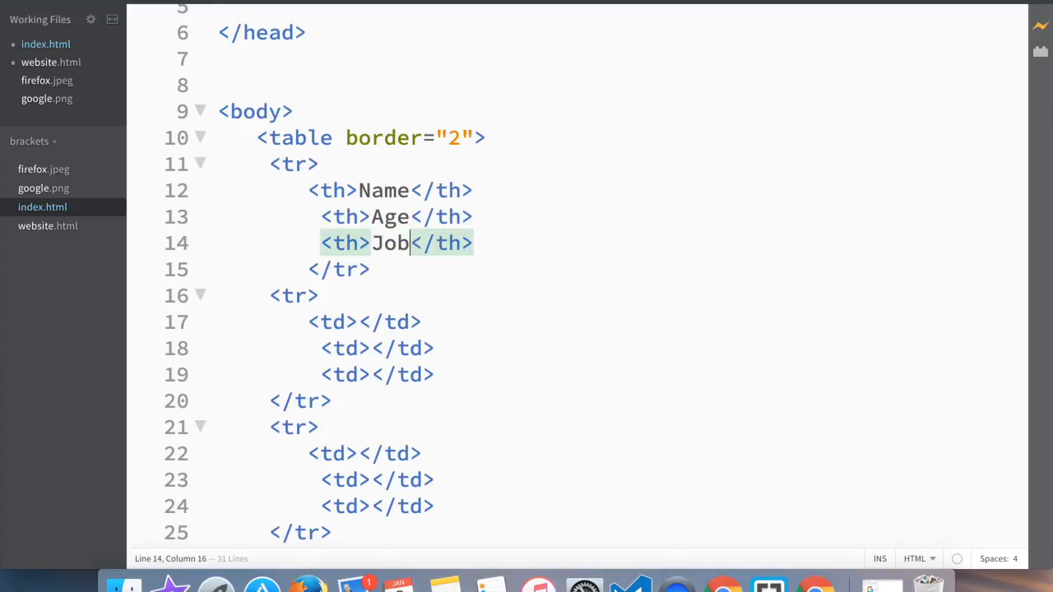
# - Fill the first data row with Bob, 40 and intern
pyautogui.click(363, 321)
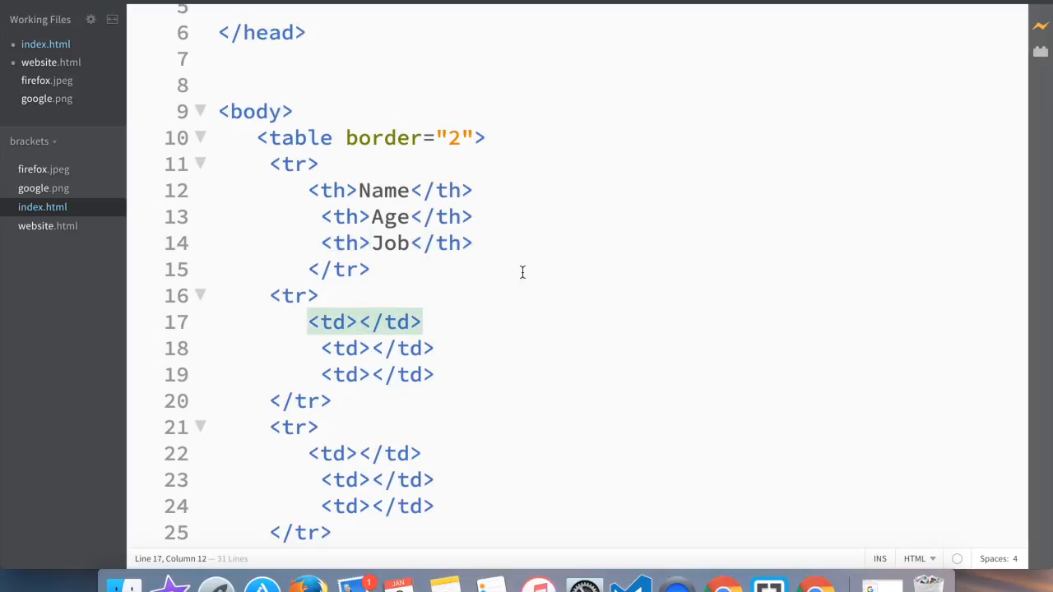
pyautogui.moveTo(449, 266)
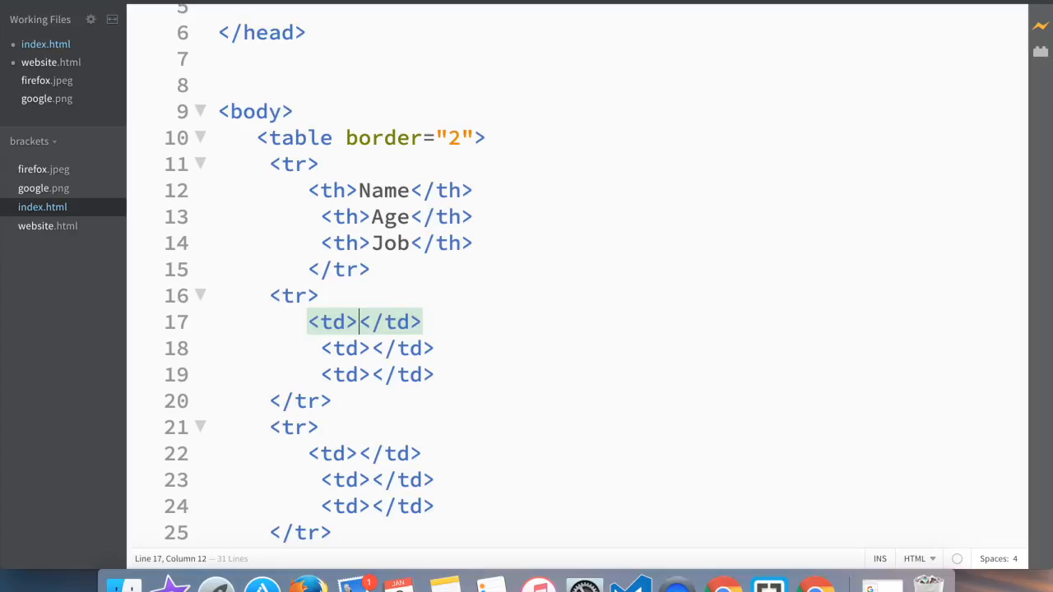
pyautogui.write('Bob')
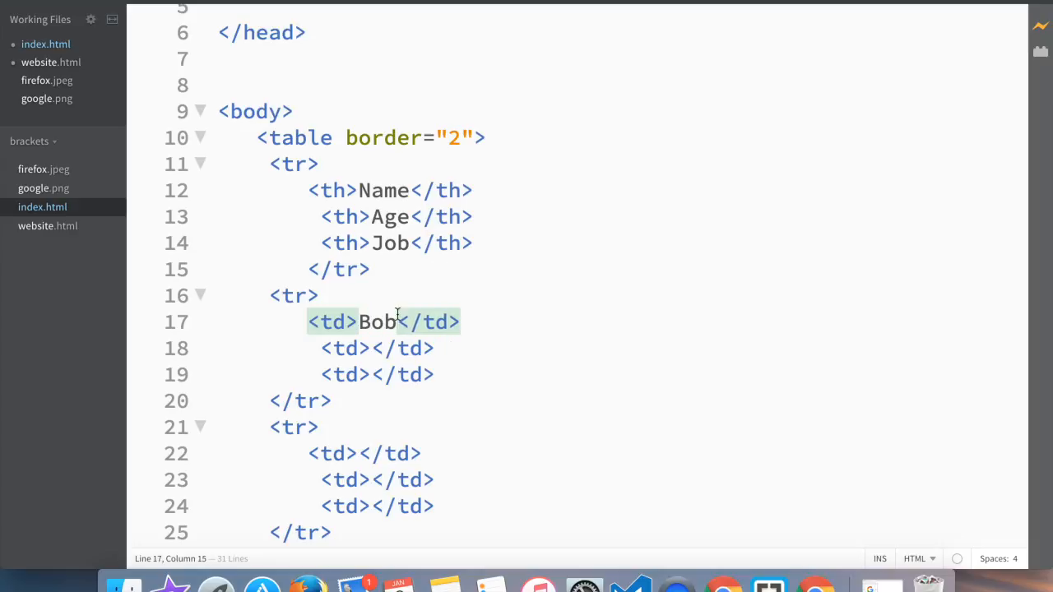
pyautogui.write('40')
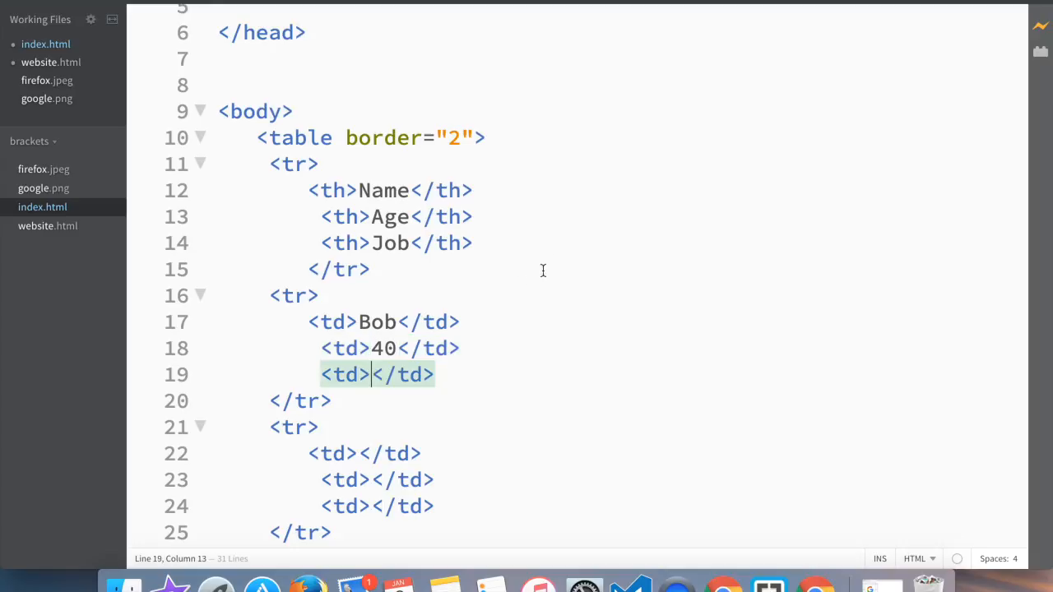
pyautogui.moveTo(556, 261)
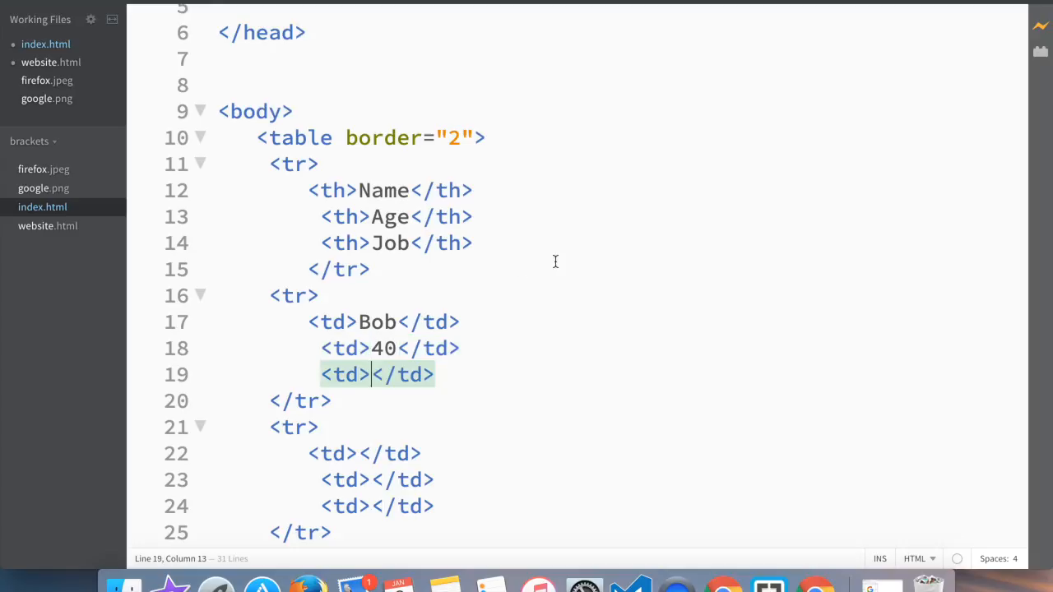
pyautogui.write('inten')
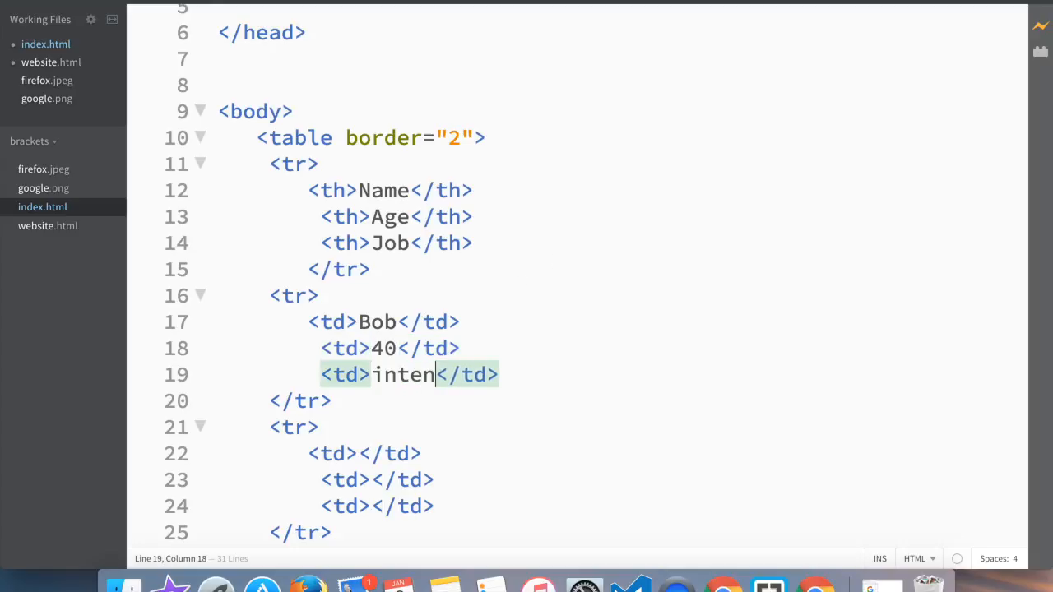
pyautogui.write('n')
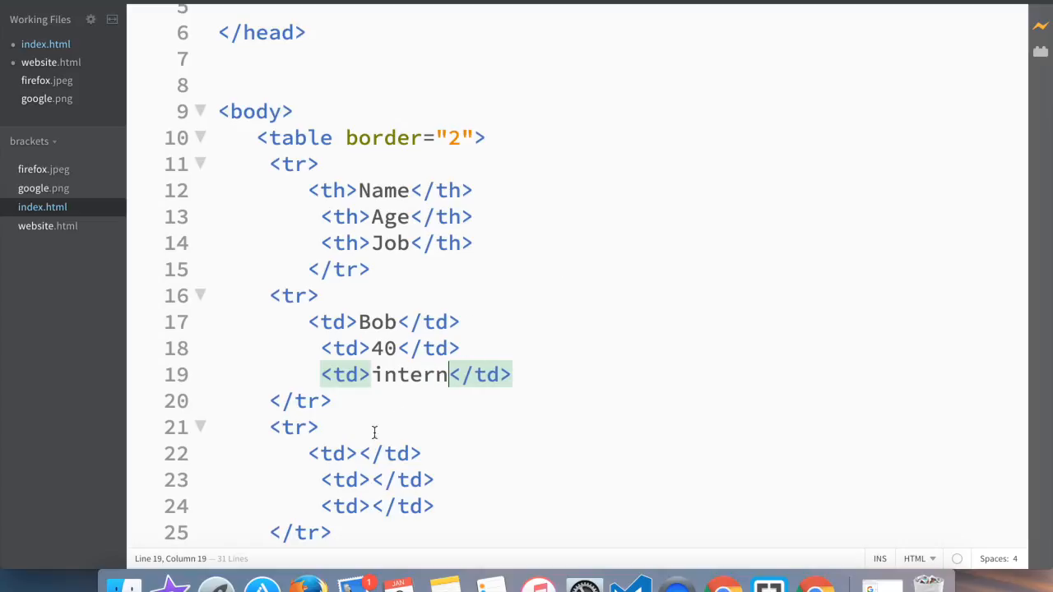
# - Fill the second data row with Susan, 22 and boss
pyautogui.click(361, 455)
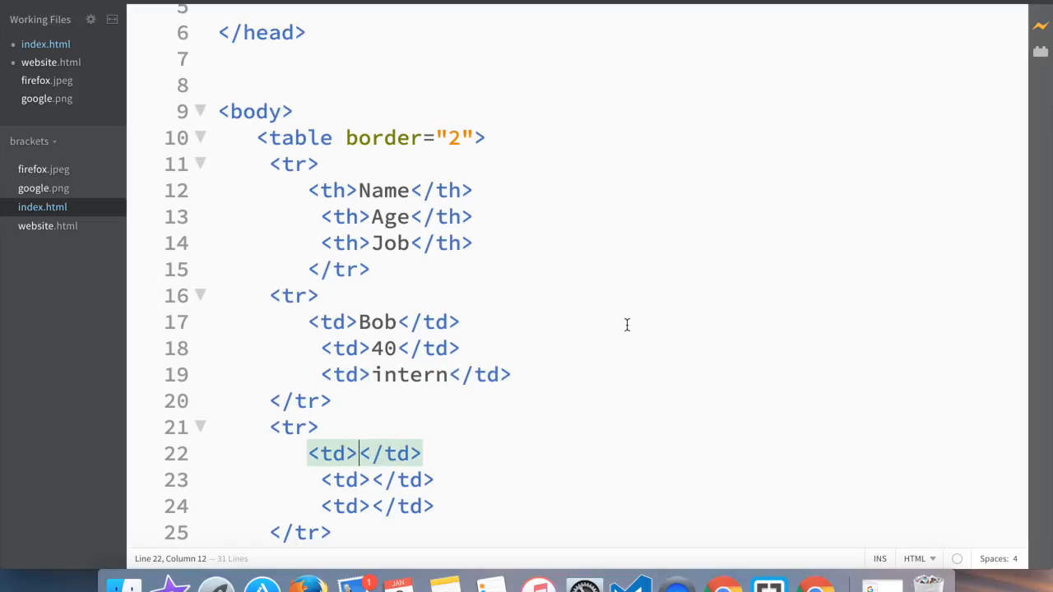
pyautogui.write('S')
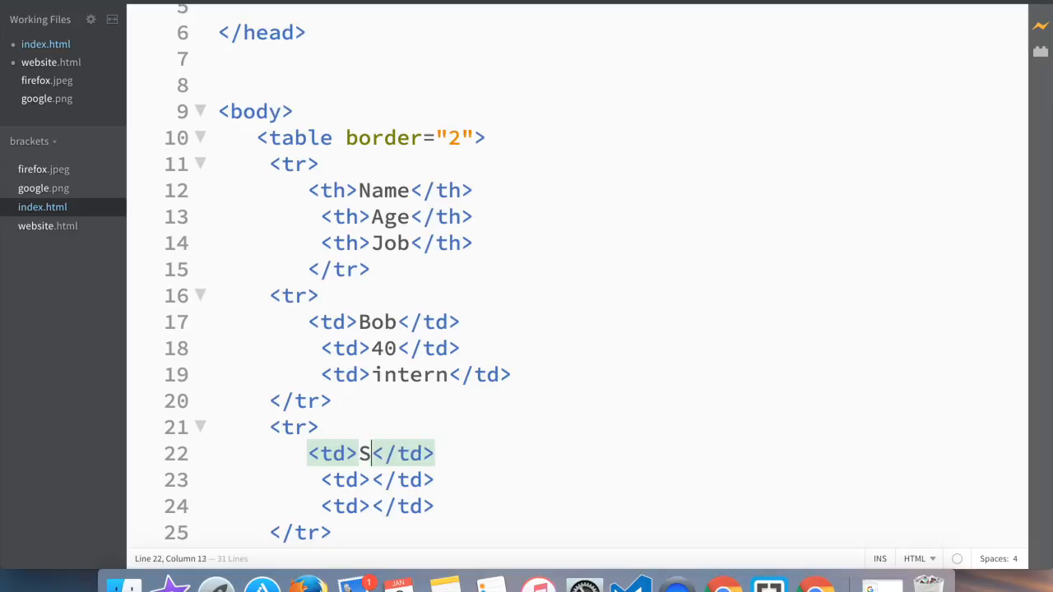
pyautogui.write('usan')
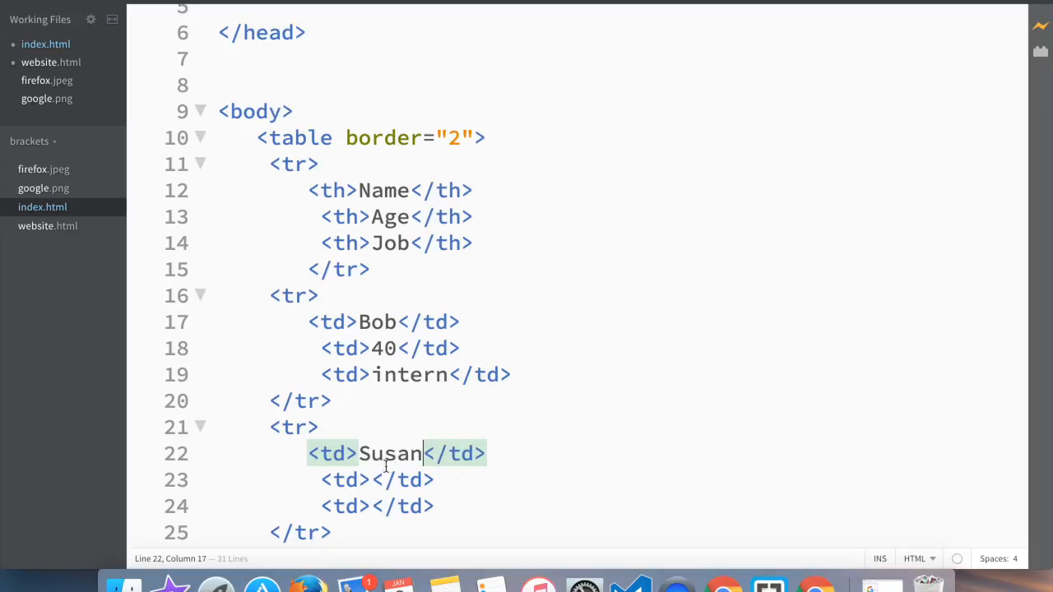
pyautogui.write('22')
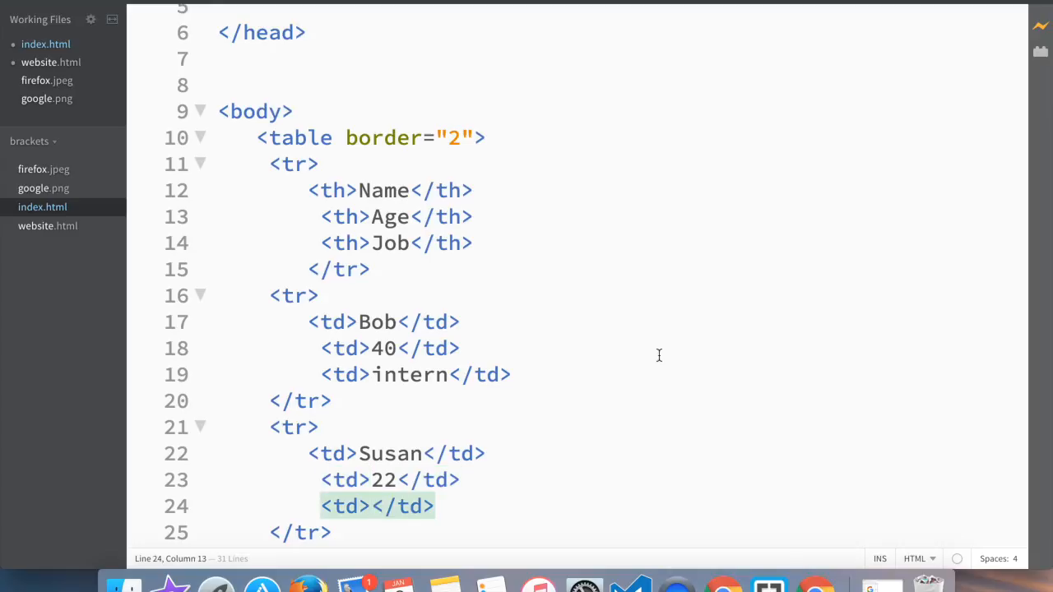
pyautogui.write('boss')
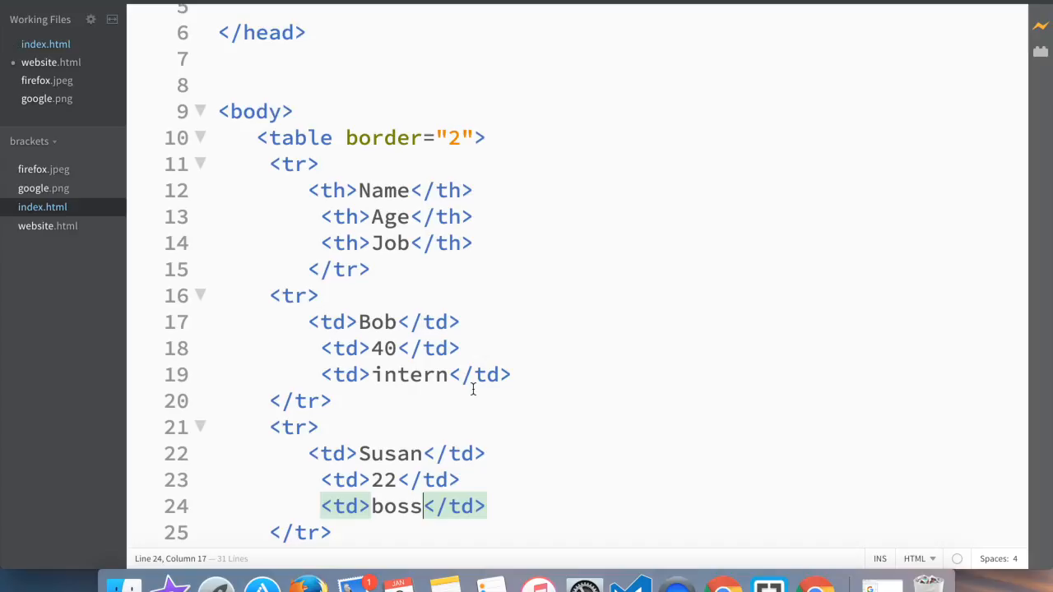
pyautogui.moveTo(944, 339)
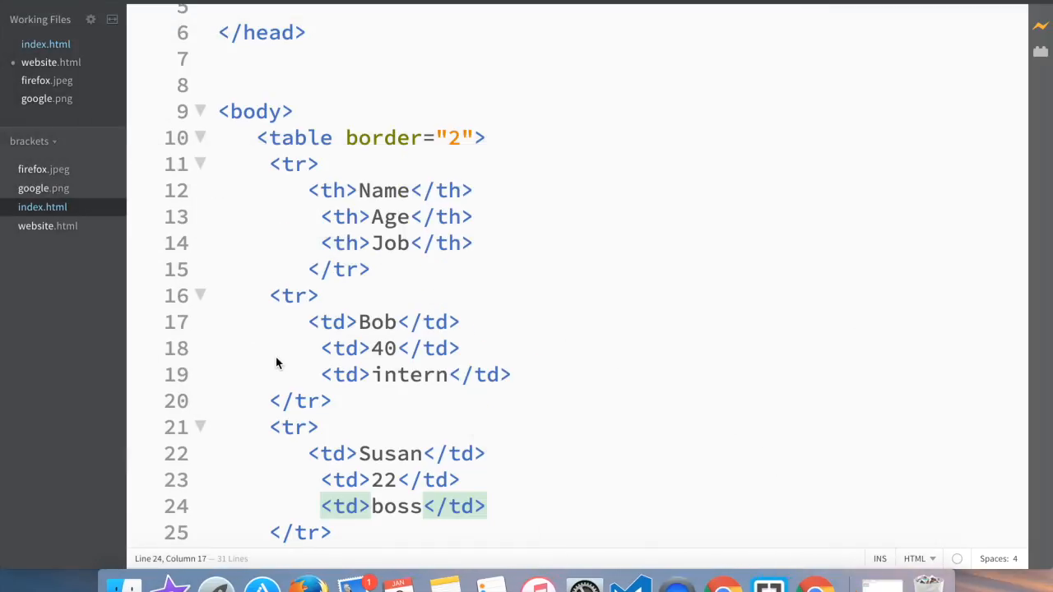
pyautogui.moveTo(368, 366)
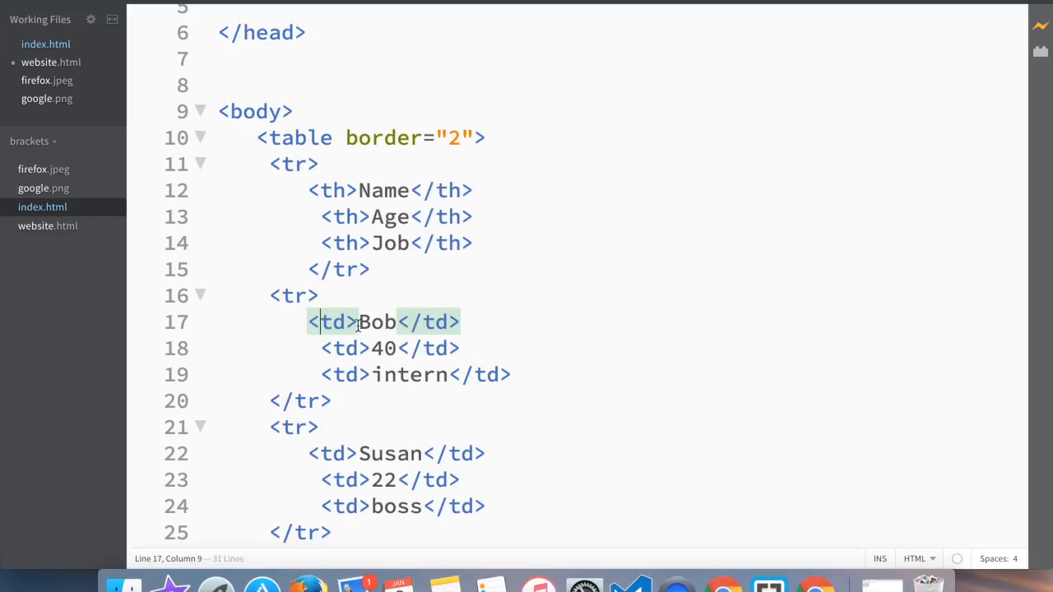
# - Replace <td>Bob</td> with the header cell <th>BOB</th>
pyautogui.moveTo(308, 321); pyautogui.dragTo(464, 321)
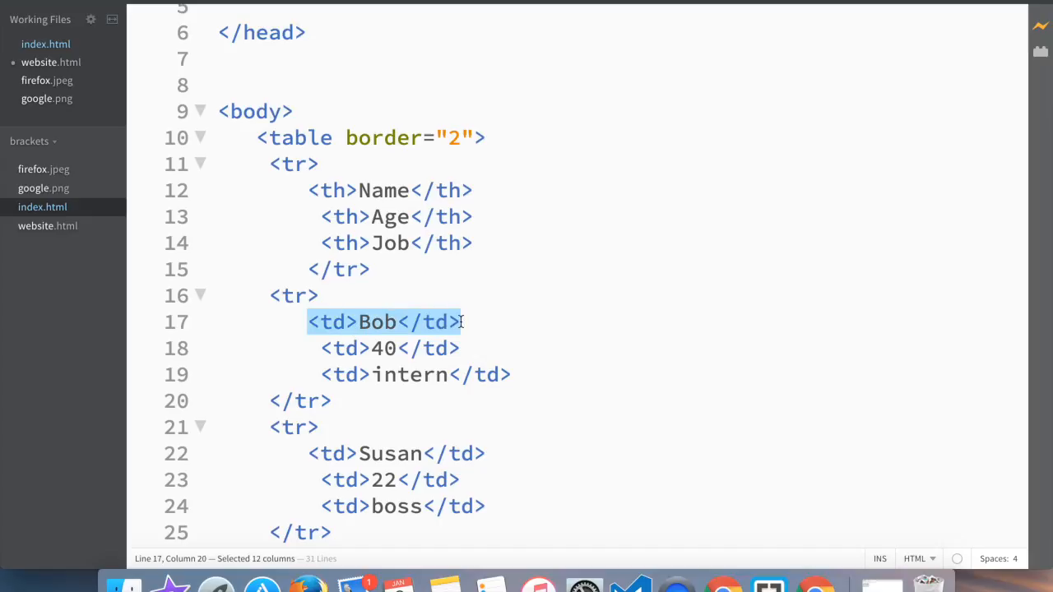
pyautogui.press('Delete')
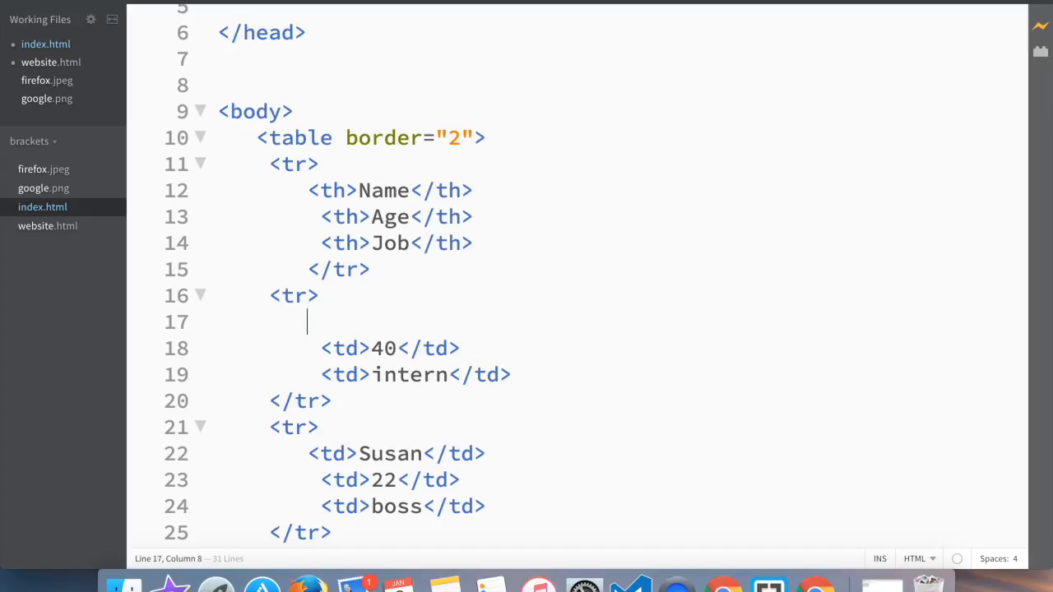
pyautogui.write('<th></th>')
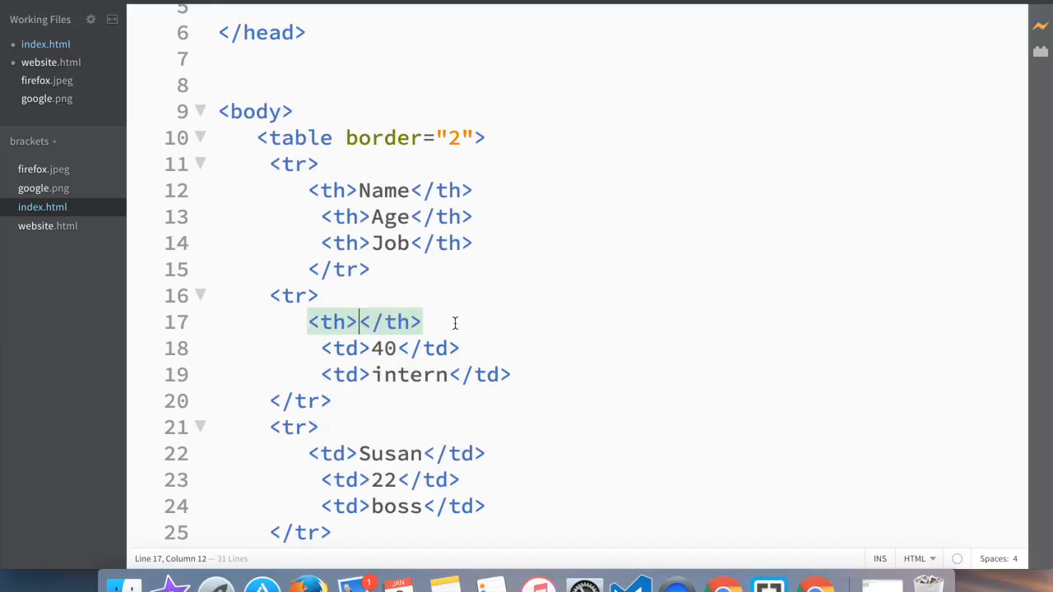
pyautogui.write('BOB')
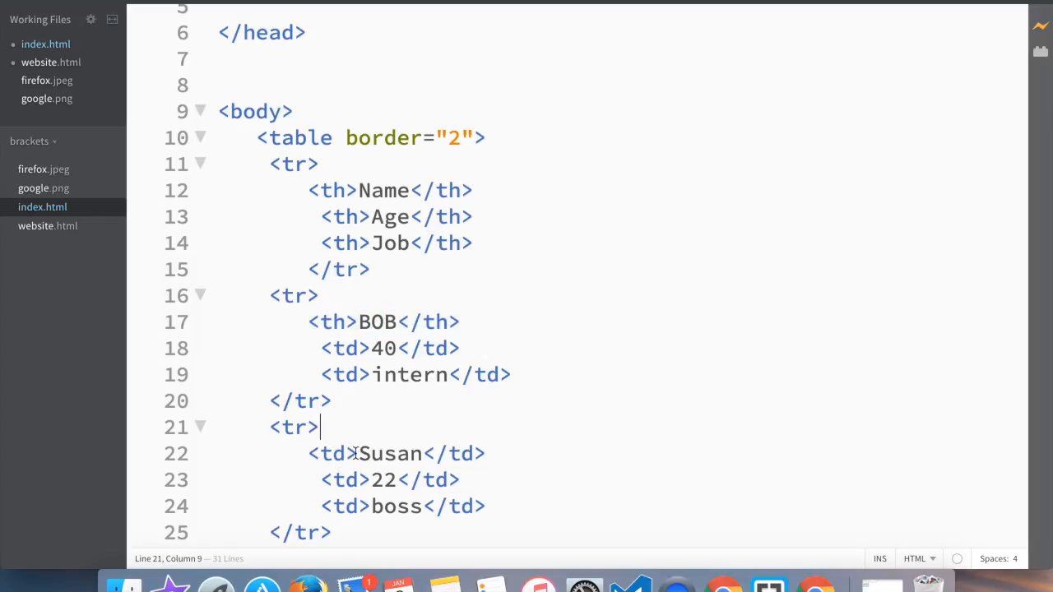
pyautogui.write('h')
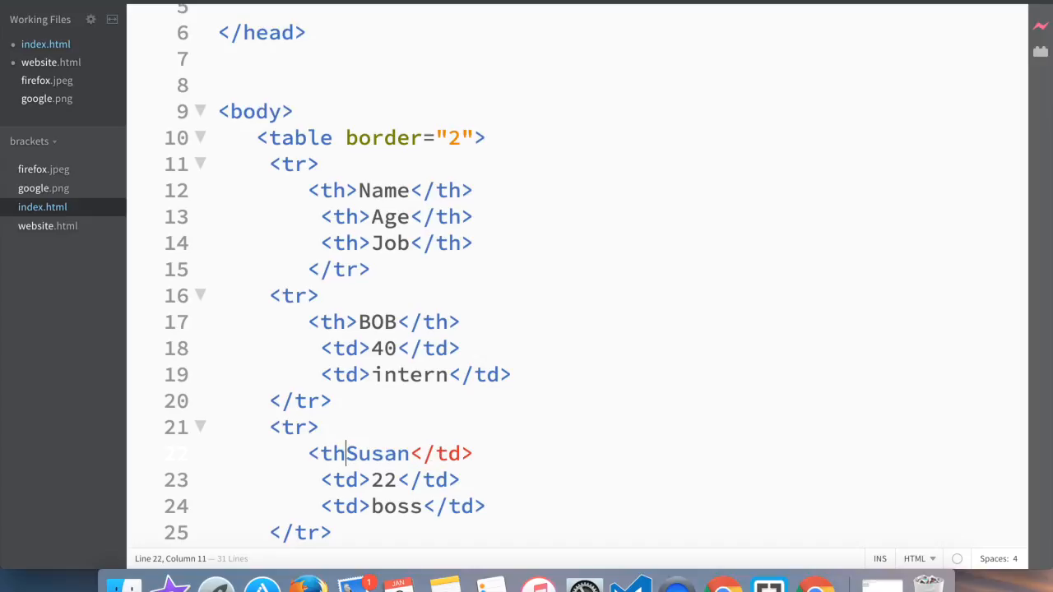
pyautogui.write('</th>')
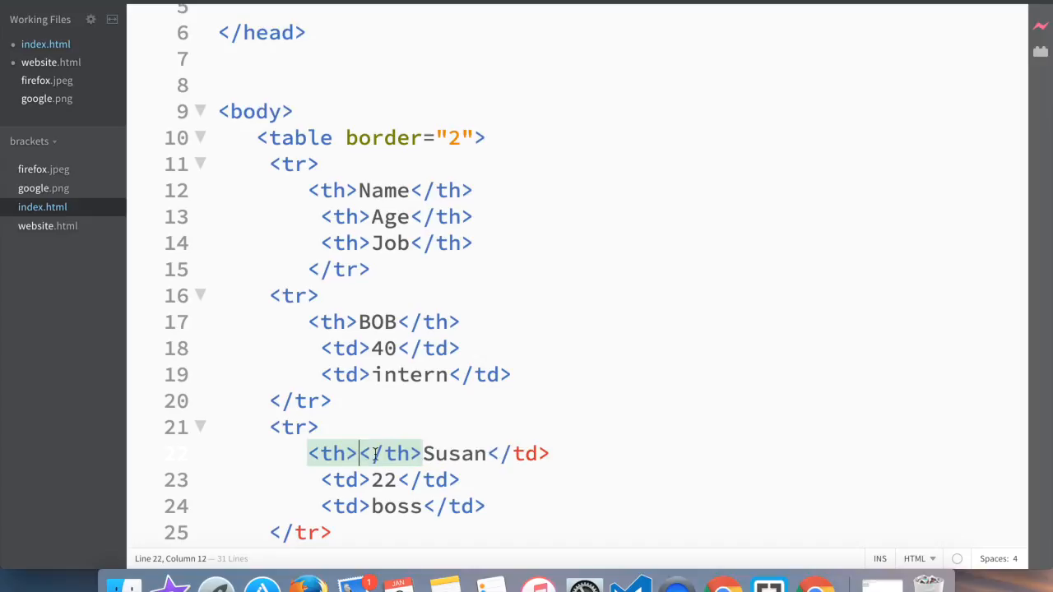
# - Change Susan's cell to <th>Susan</th> and select the leftover duplicate text
pyautogui.write('Sua')
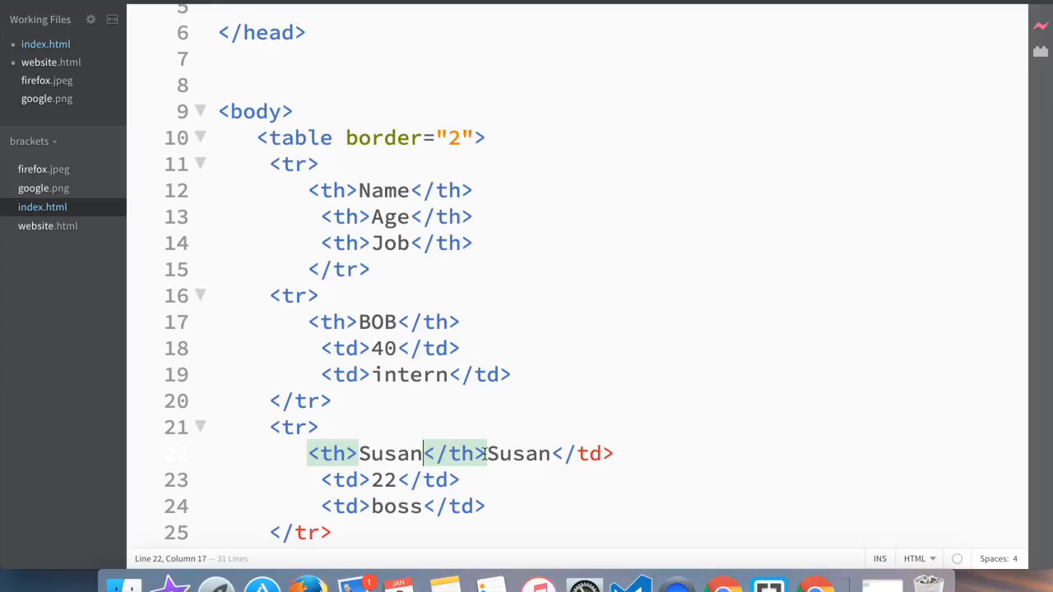
pyautogui.moveTo(488, 454); pyautogui.dragTo(612, 454)
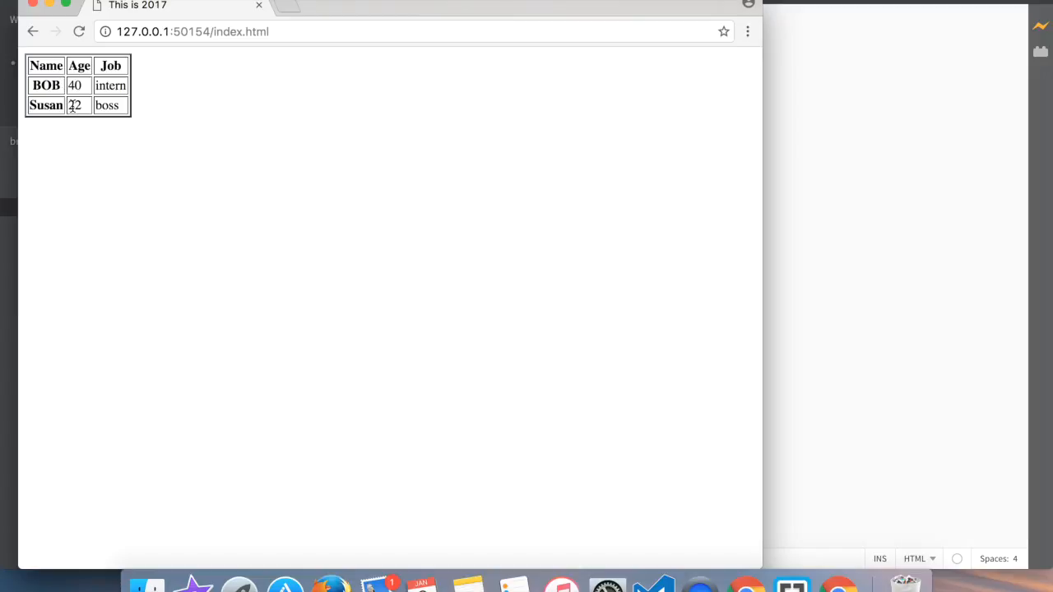
# - Live-preview index.html in Chrome showing BOB and Susan as bold header cells
pyautogui.moveTo(46, 65); pyautogui.dragTo(128, 105)
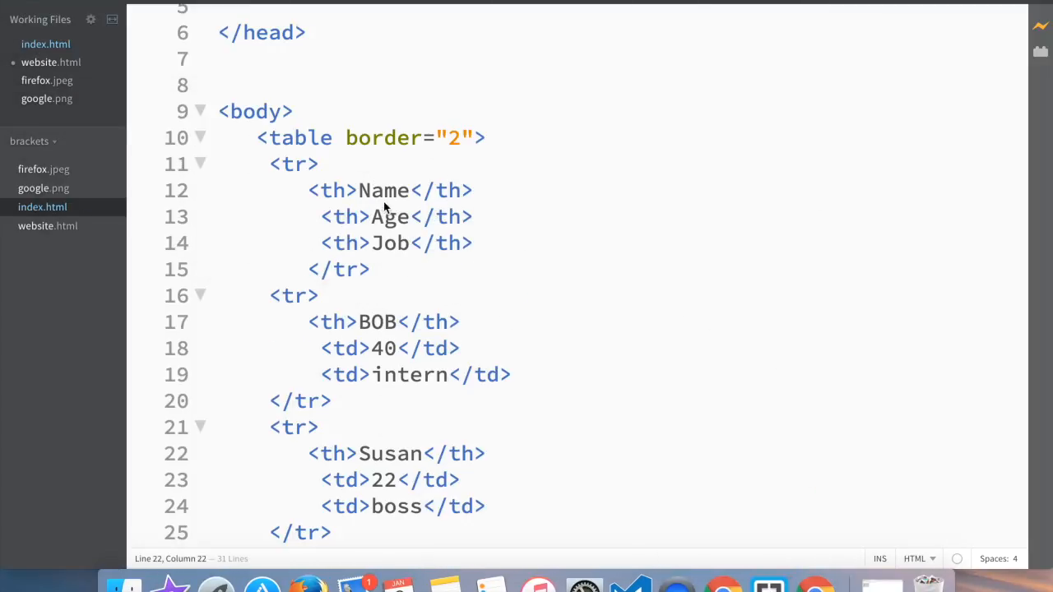
# - Delete the Name text from the first header cell
pyautogui.click(401, 191)
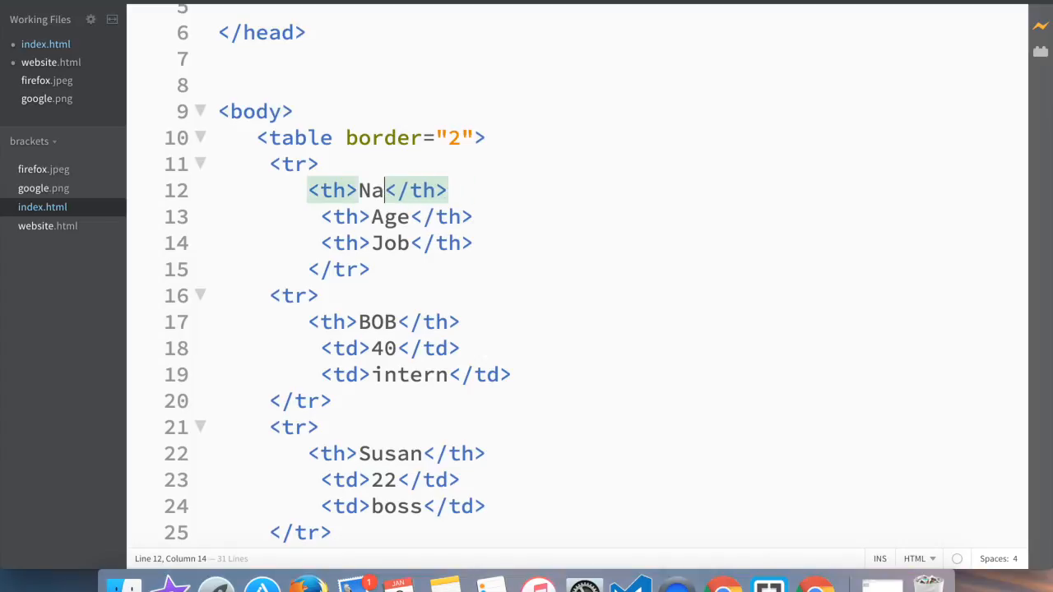
pyautogui.press('Backspace')
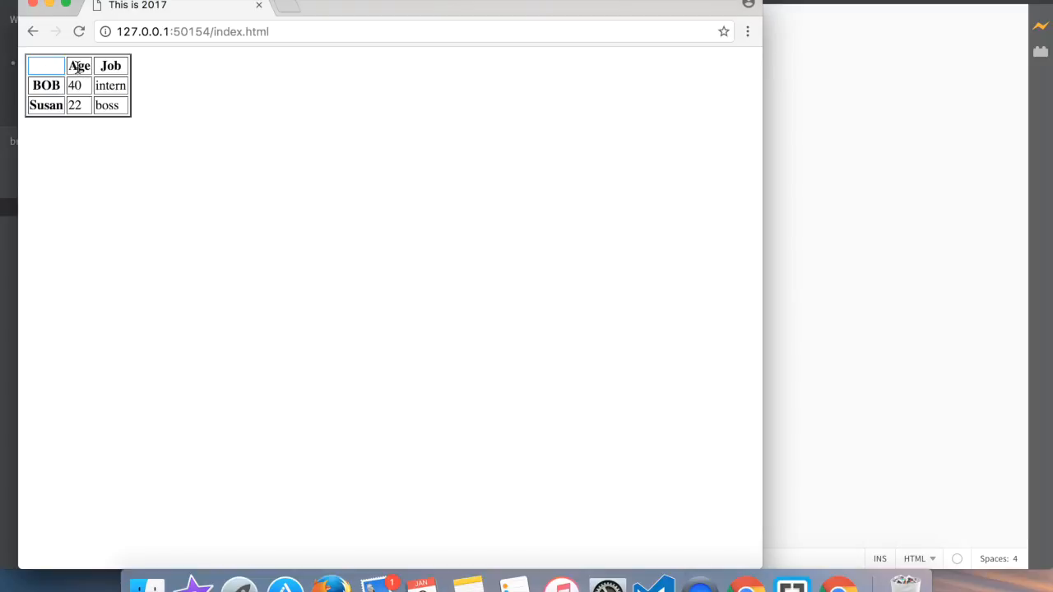
pyautogui.moveTo(79, 67)
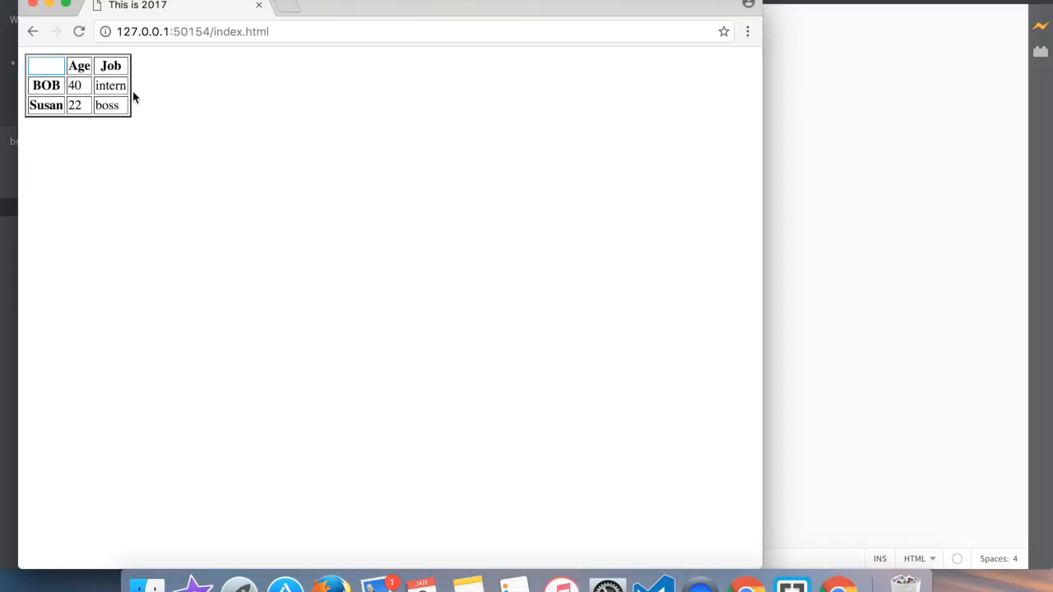
pyautogui.moveTo(56, 24)
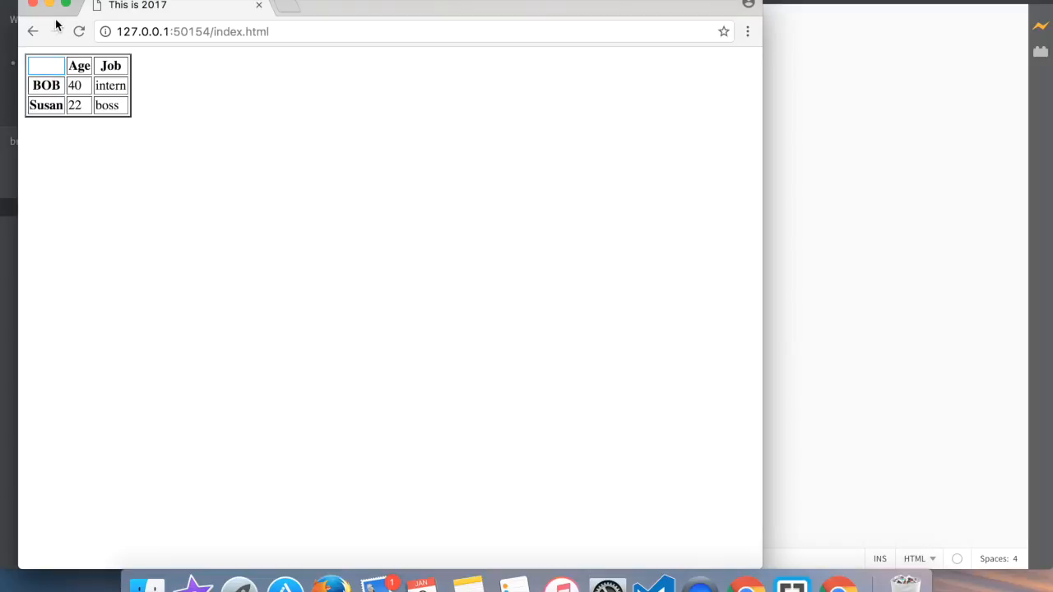